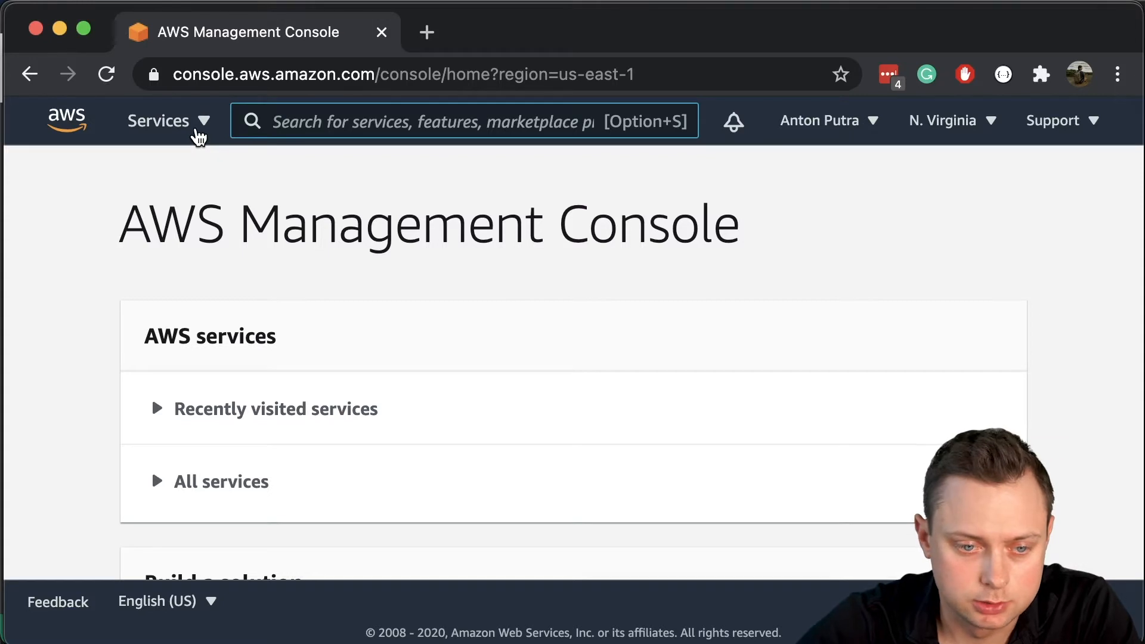
- Start a new internet gateway in the VPC console with Name tag 'main'
{"action": "left_click", "coordinate": [158, 120]}
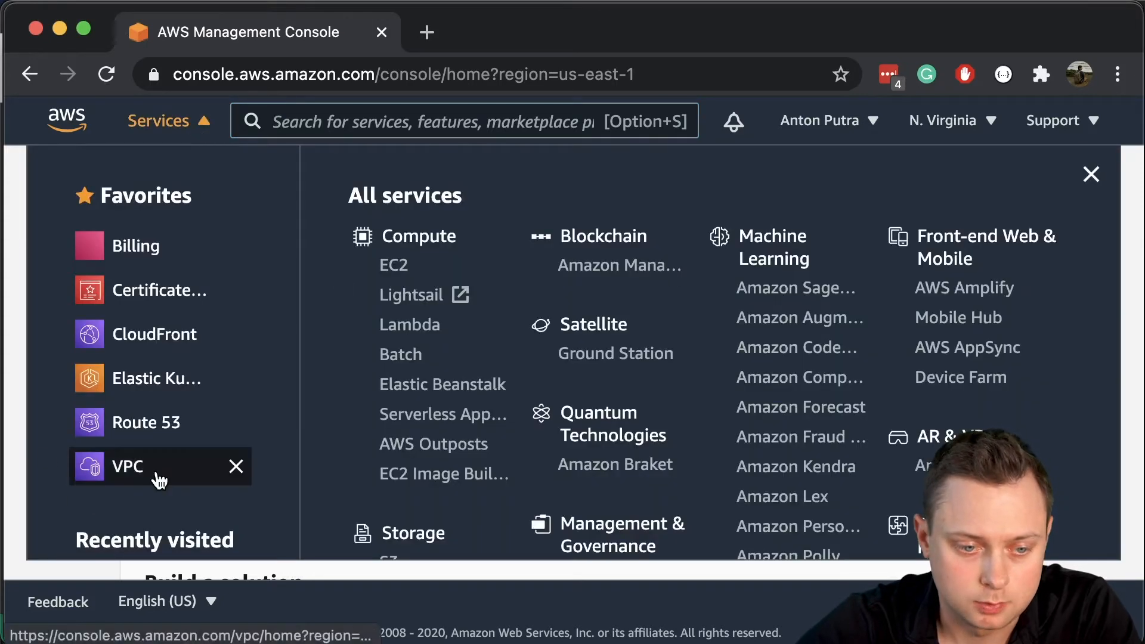
{"action": "left_click", "coordinate": [127, 466]}
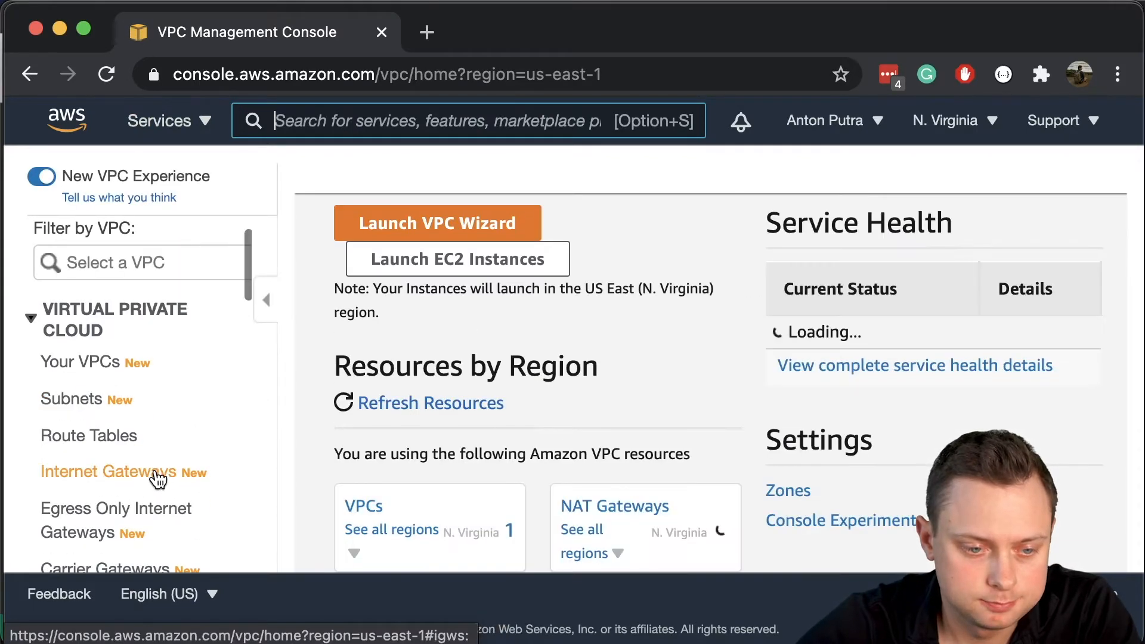
{"action": "left_click", "coordinate": [106, 472]}
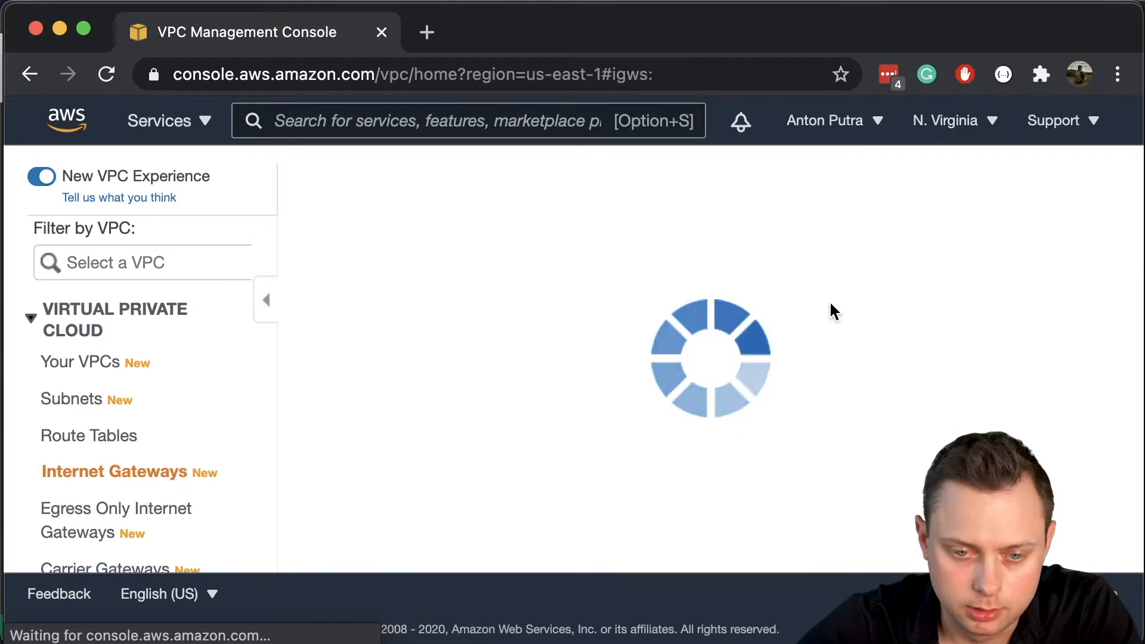
{"action": "left_click", "coordinate": [115, 471]}
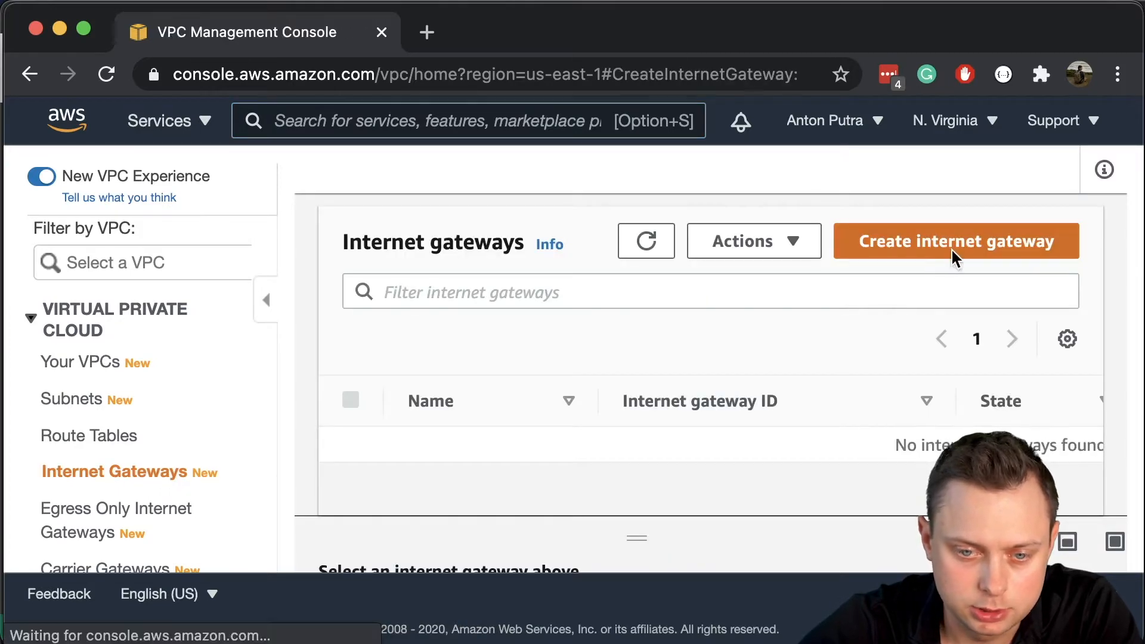
{"action": "left_click", "coordinate": [955, 241]}
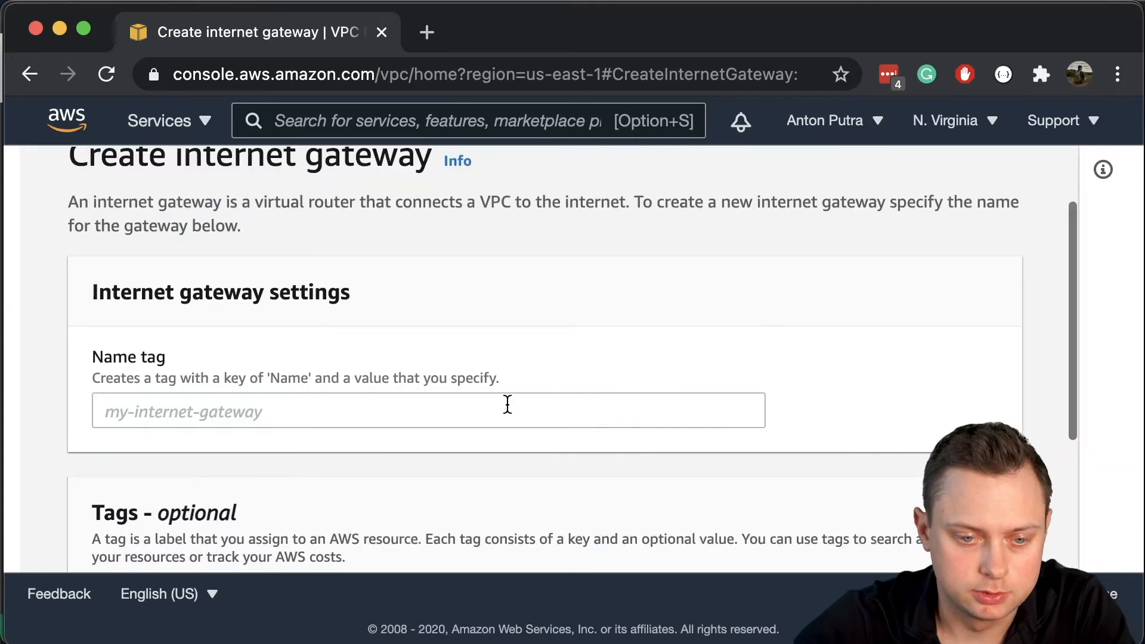
{"action": "type", "text": "main"}
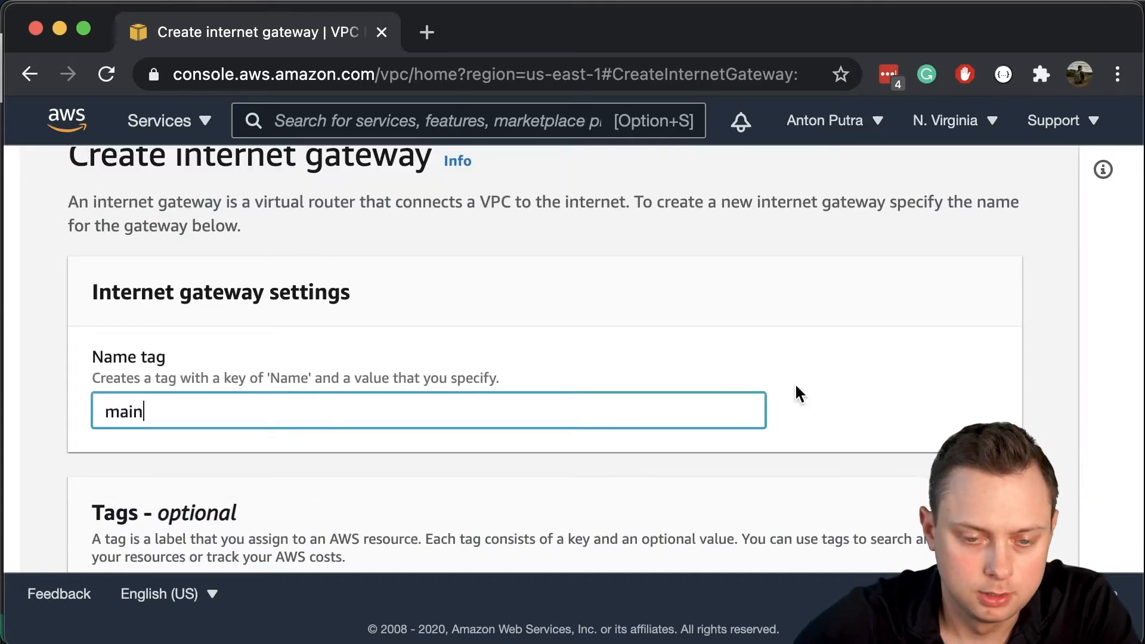
- List the VPCs to find the main VPC ID vpc-037beeb13415faa86
{"action": "scroll", "scroll_direction": "down", "scroll_amount": 3}
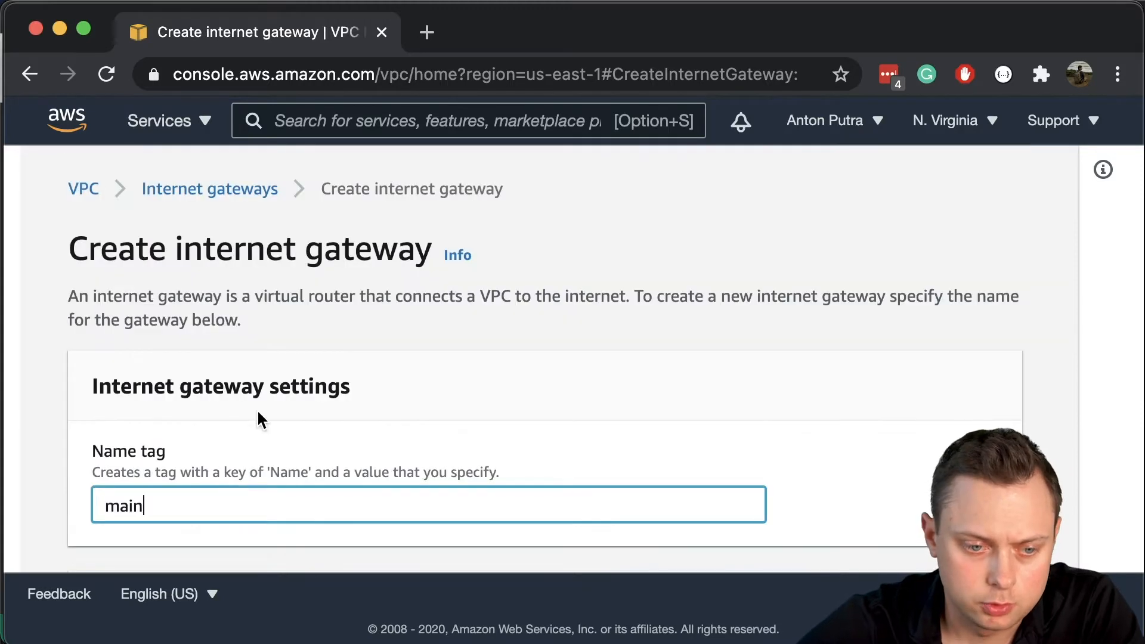
{"action": "mouse_move", "coordinate": [431, 439]}
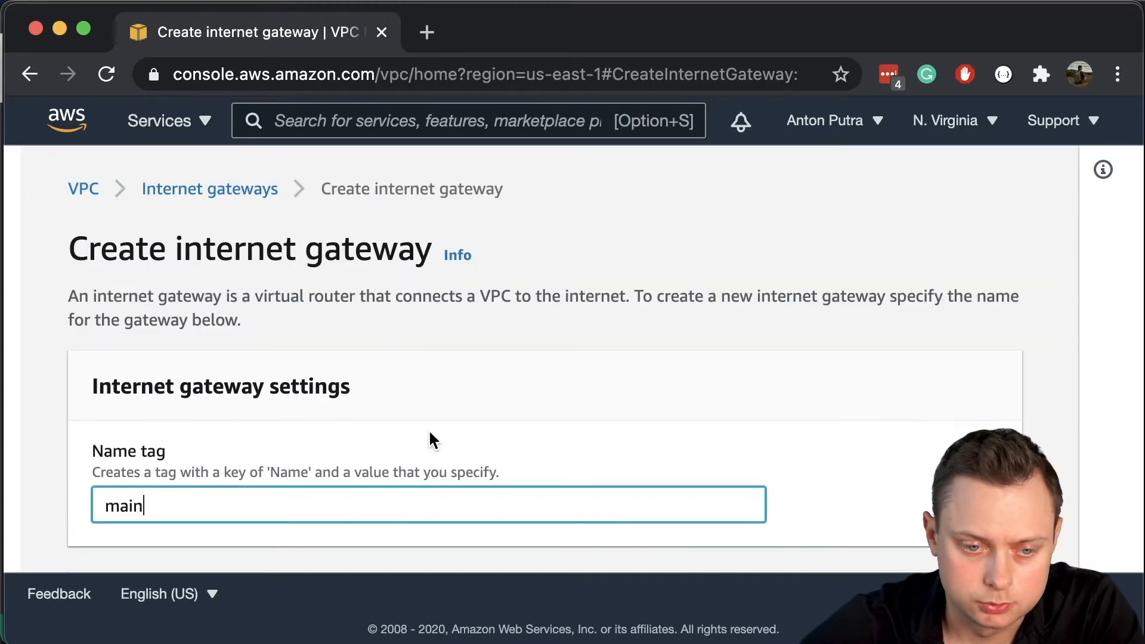
{"action": "mouse_move", "coordinate": [330, 479]}
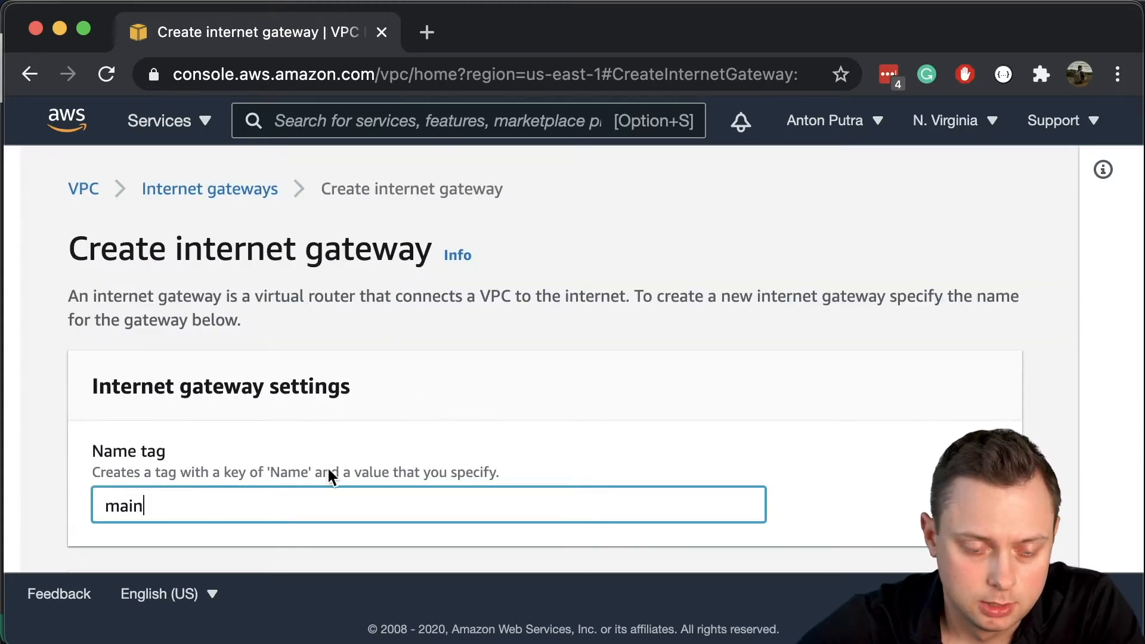
{"action": "scroll", "scroll_direction": "down", "scroll_amount": 3}
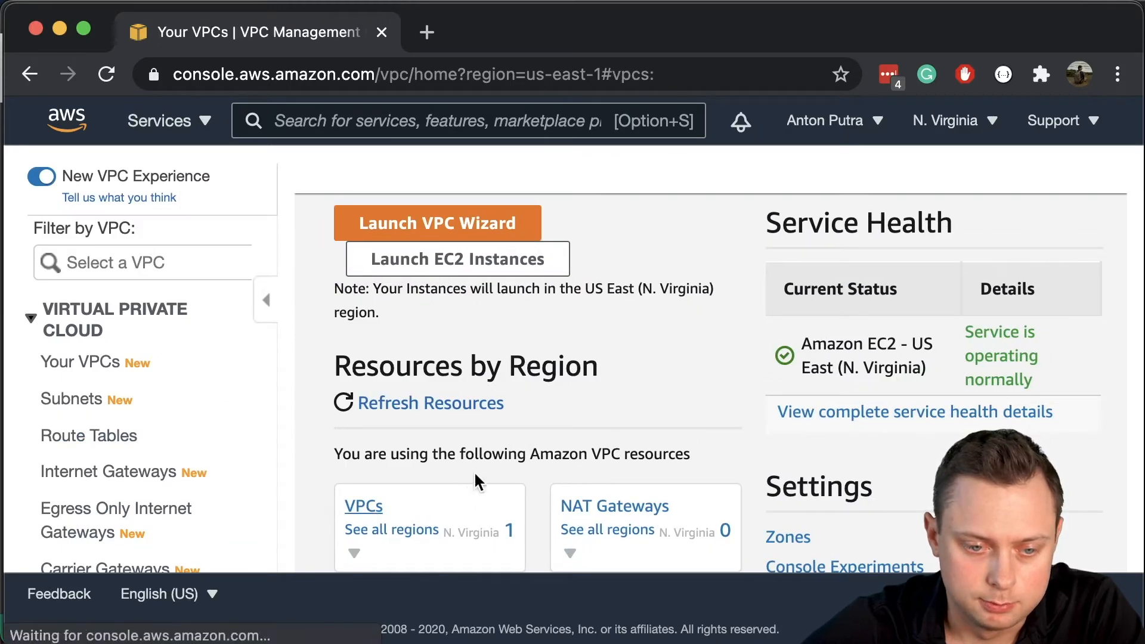
{"action": "left_click", "coordinate": [79, 362]}
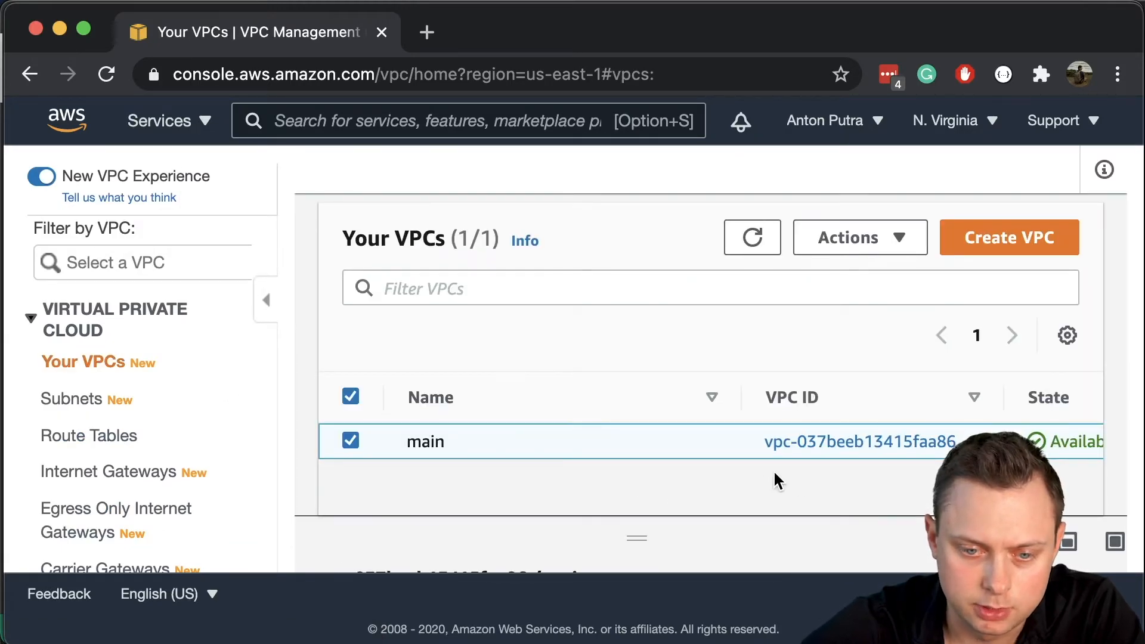
{"action": "mouse_move", "coordinate": [797, 484]}
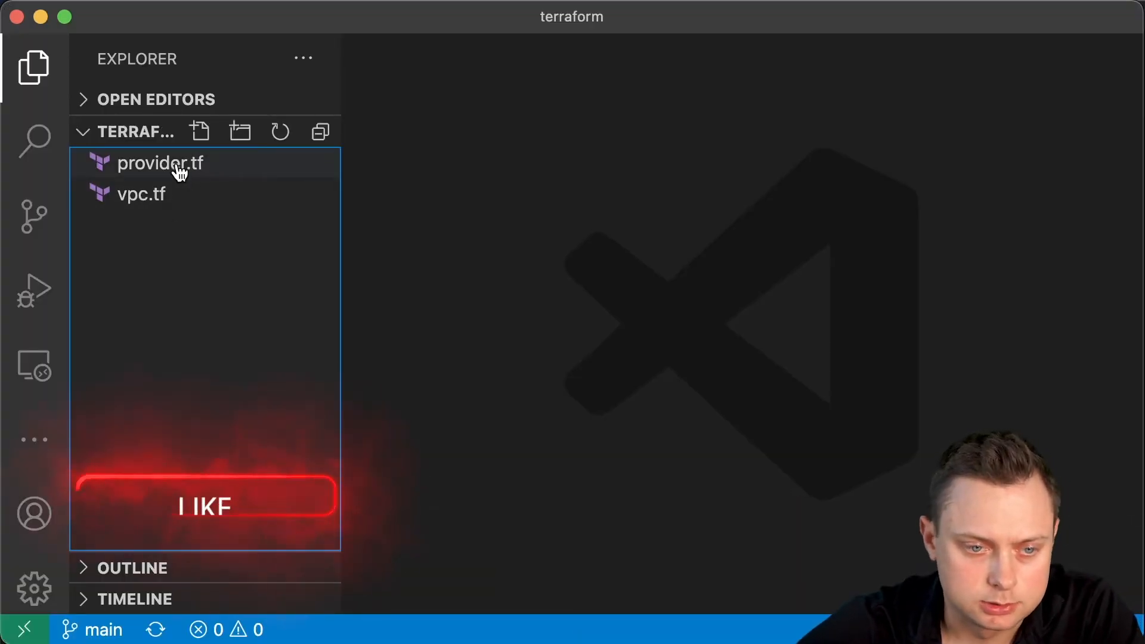
- Create the file internet-gateway.tf in the terraform project Explorer
{"action": "left_click", "coordinate": [140, 194]}
{"action": "type", "text": "internet-gateway.tf"}
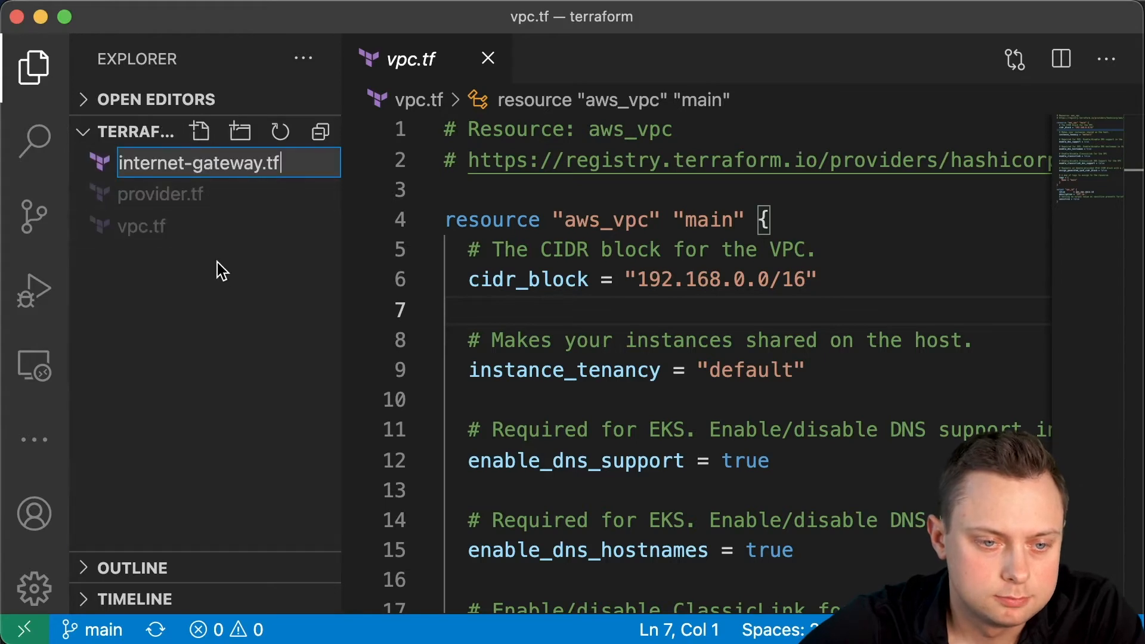
{"action": "key", "text": "enter"}
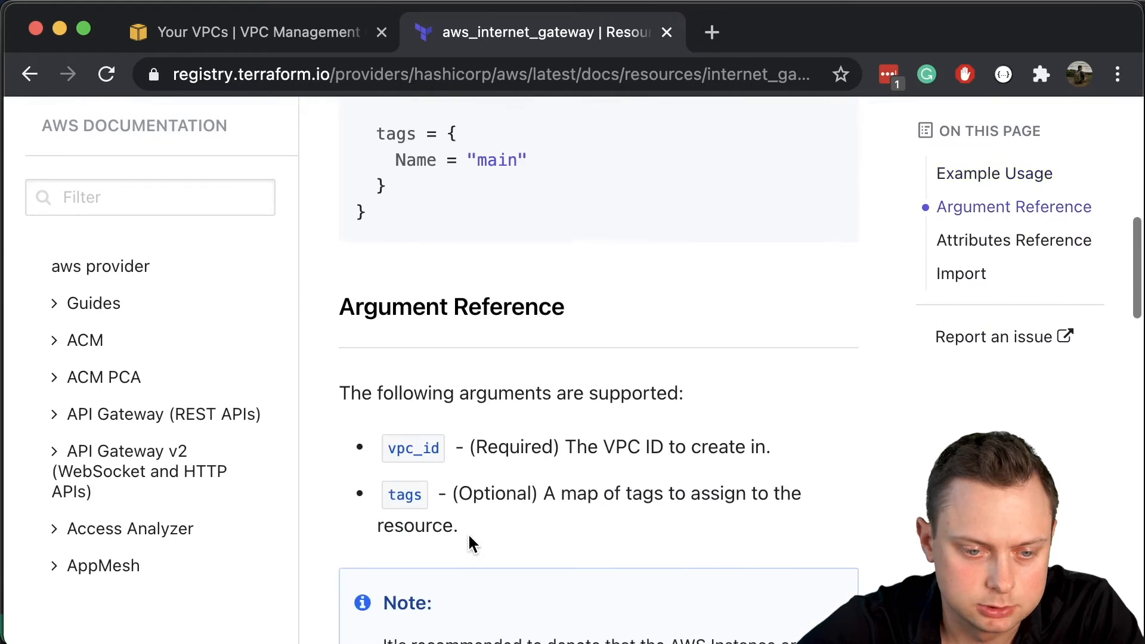
{"action": "mouse_move", "coordinate": [464, 437]}
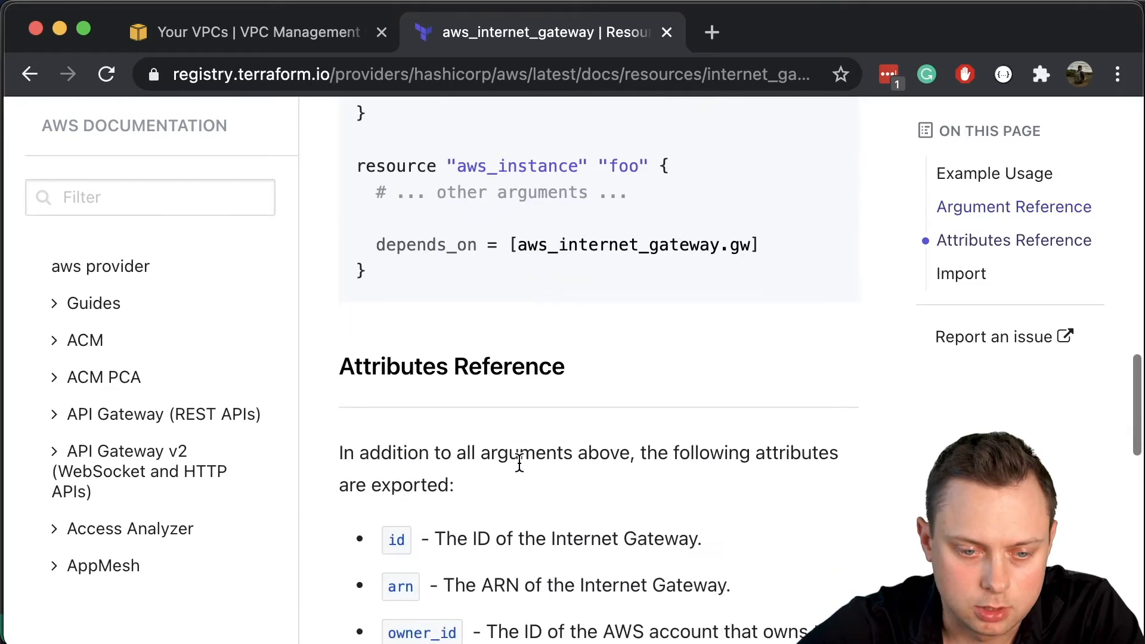
{"action": "scroll", "scroll_direction": "down", "scroll_amount": 3}
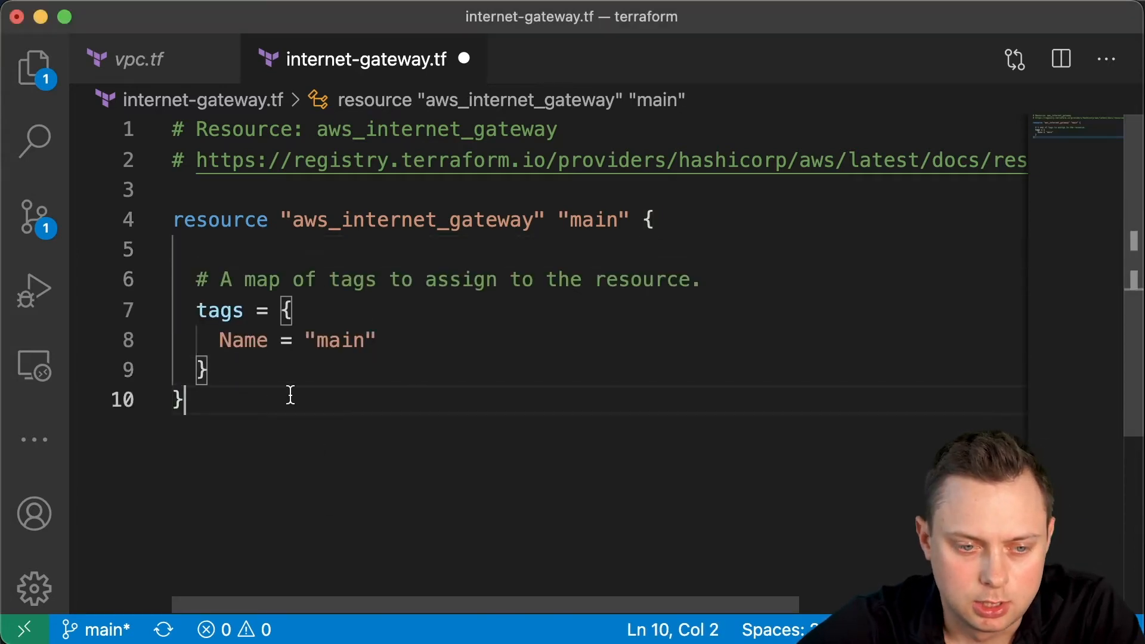
- Add a commented vpc_id = "vpc-037beeb13415faa86" to the aws_internet_gateway main resource
{"action": "double_click", "coordinate": [244, 339]}
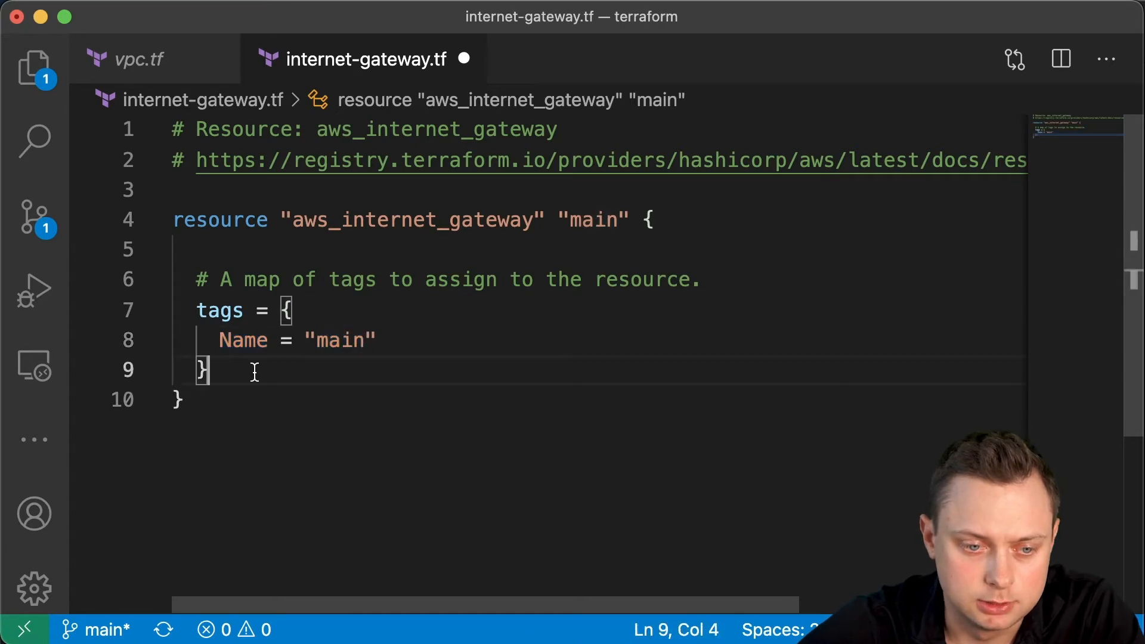
{"action": "left_click", "coordinate": [648, 221]}
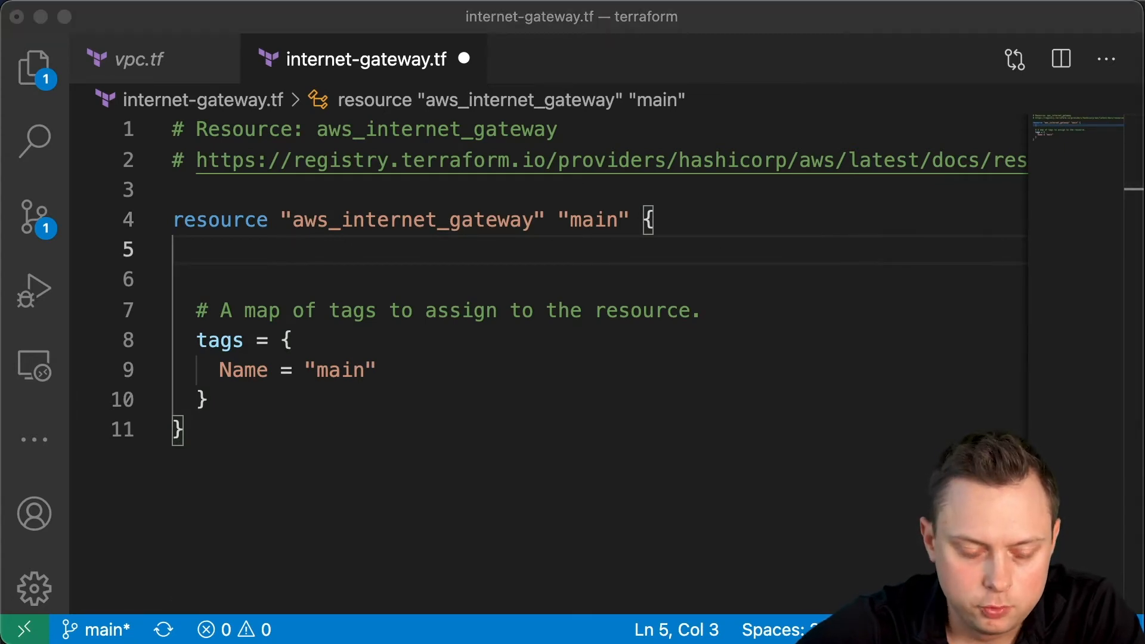
{"action": "type", "text": "vpc_id ="}
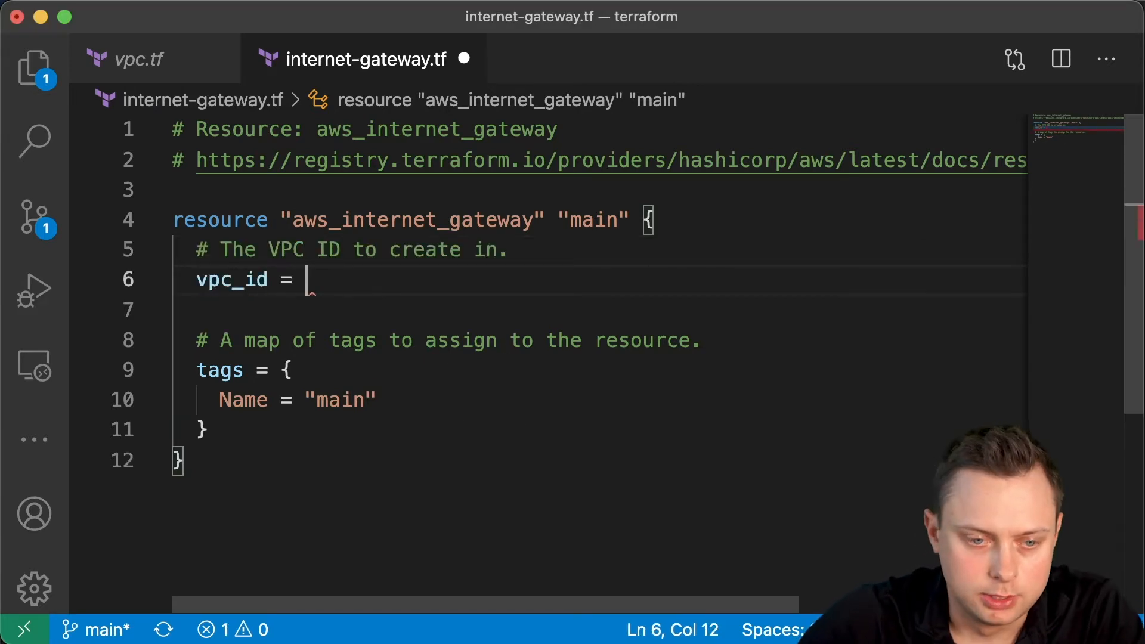
{"action": "type", "text": "\""}
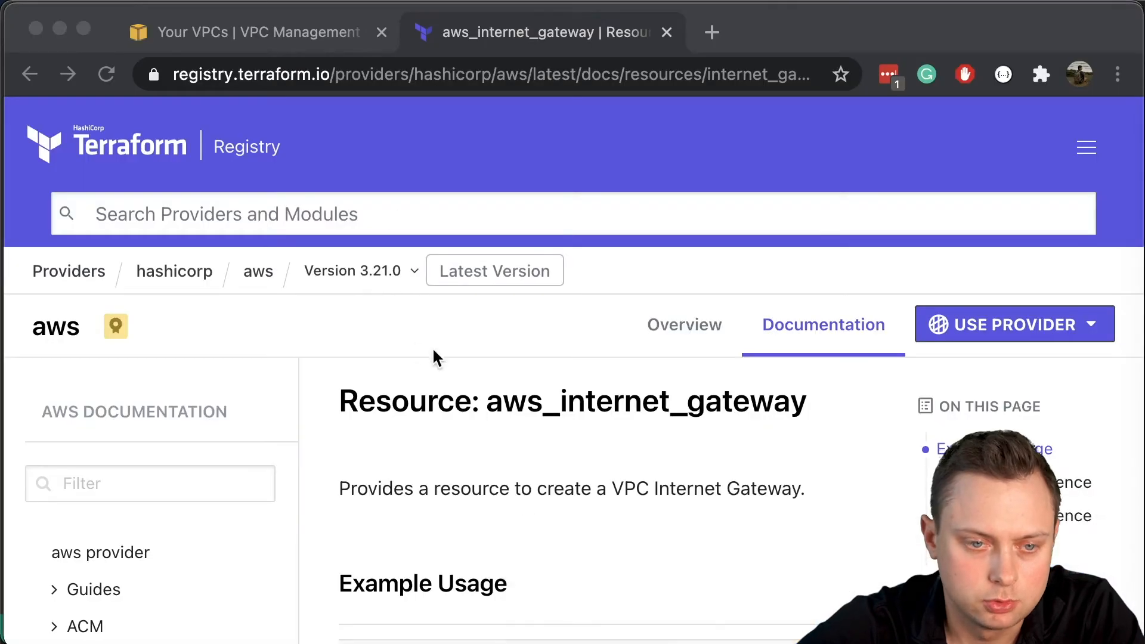
{"action": "left_click", "coordinate": [248, 33]}
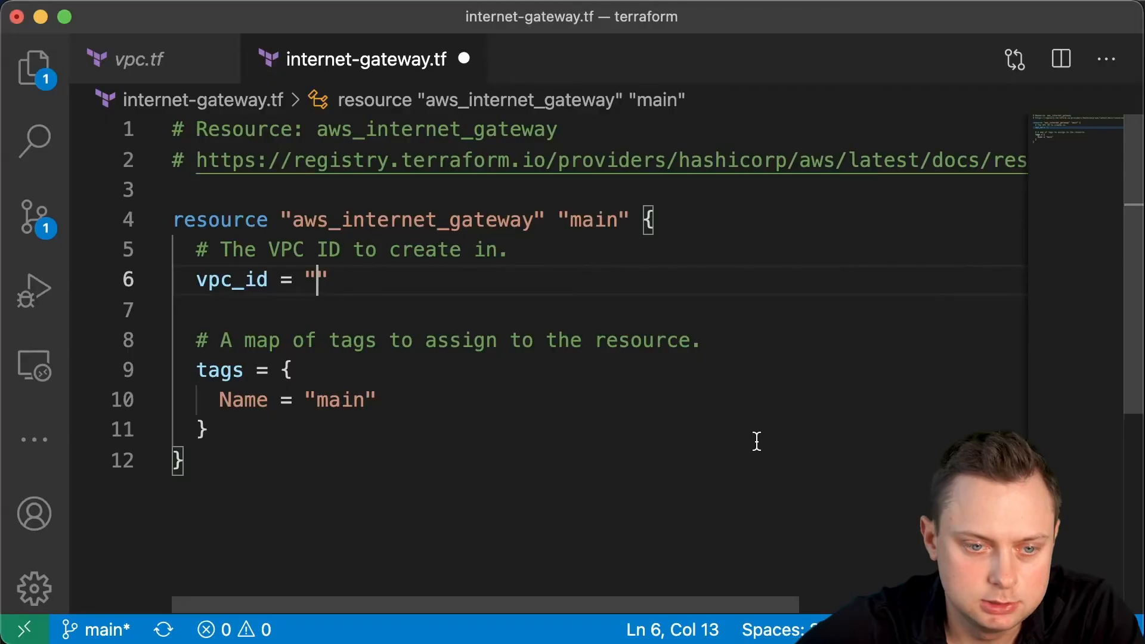
{"action": "type", "text": "vpc-037beeb13415faa86"}
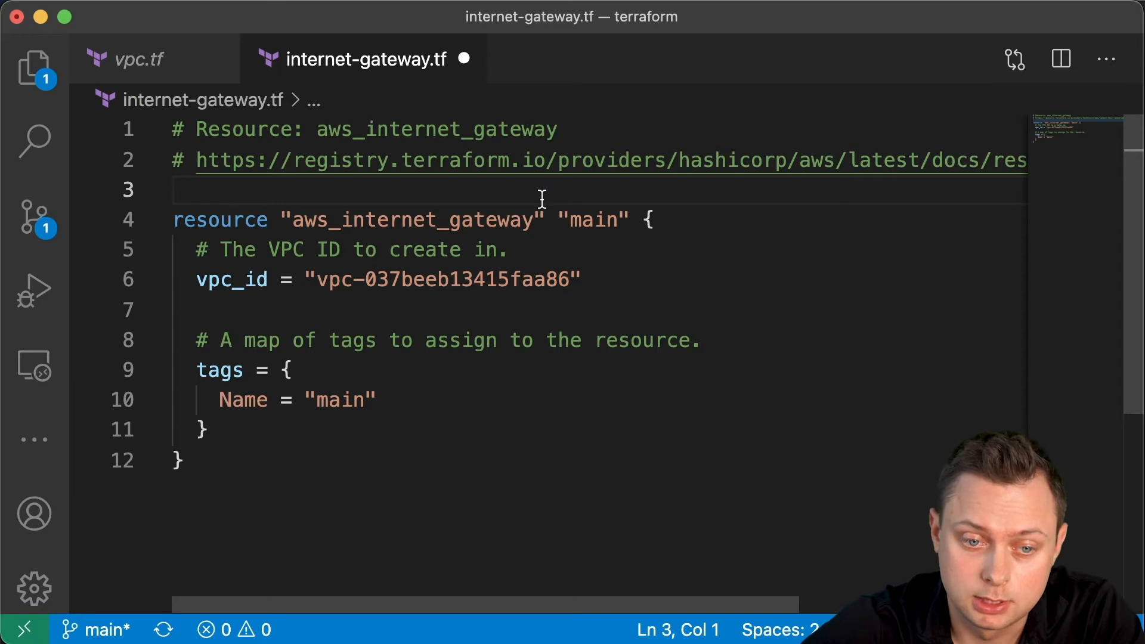
- Add data "aws_vpc" "main" with id vpc-037beeb13415faa86 above the gateway, and save
{"action": "key", "text": "Enter"}
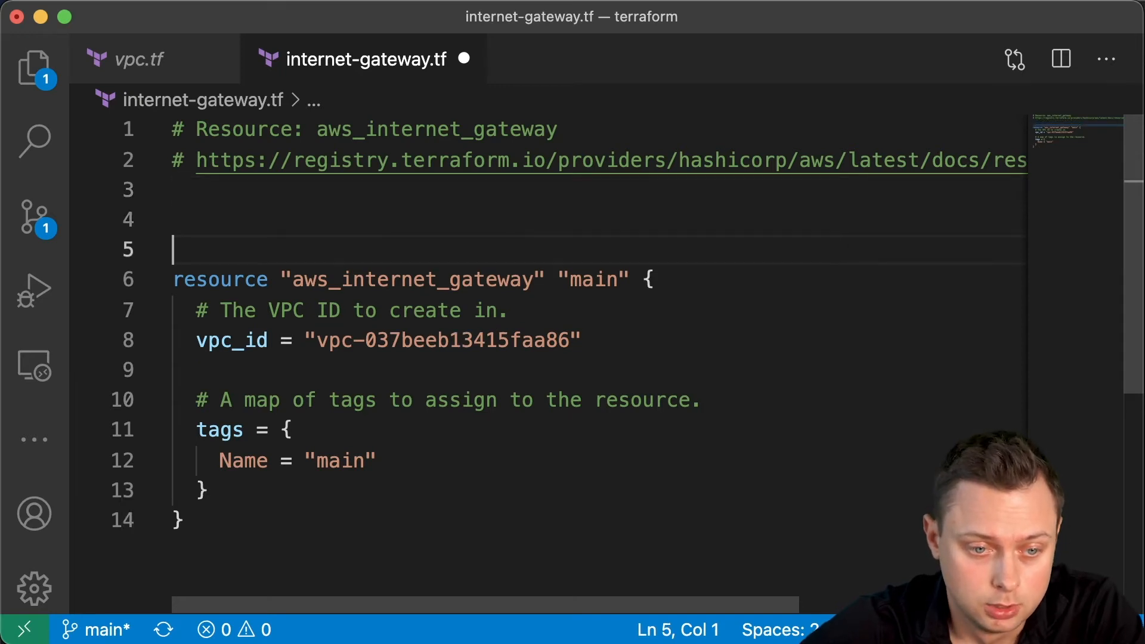
{"action": "key", "text": "Up"}
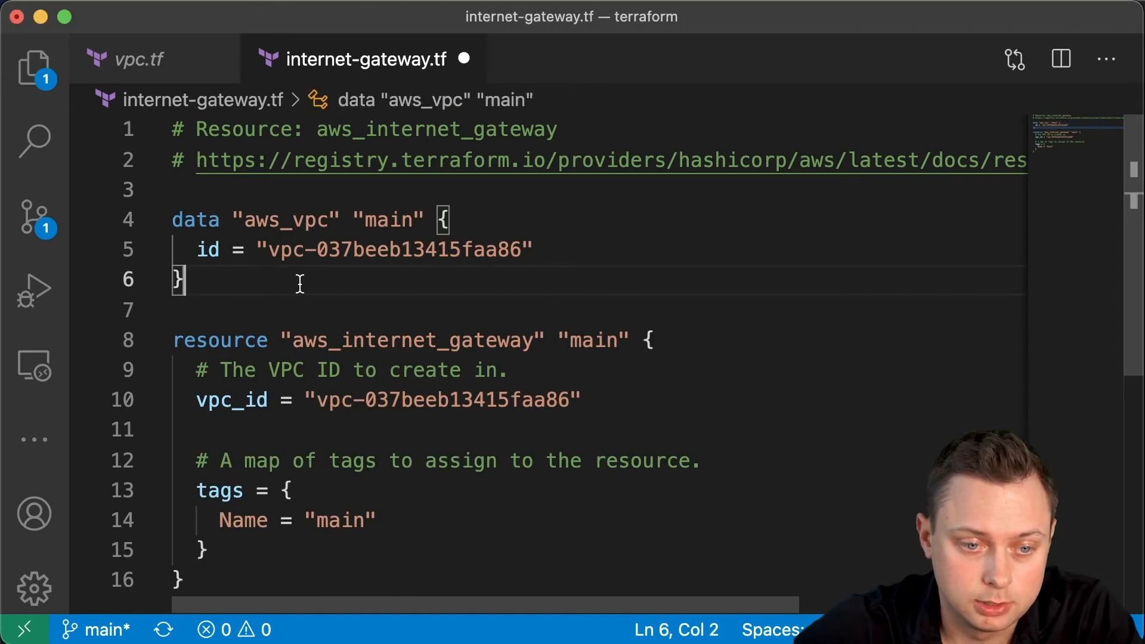
{"action": "double_click", "coordinate": [196, 221]}
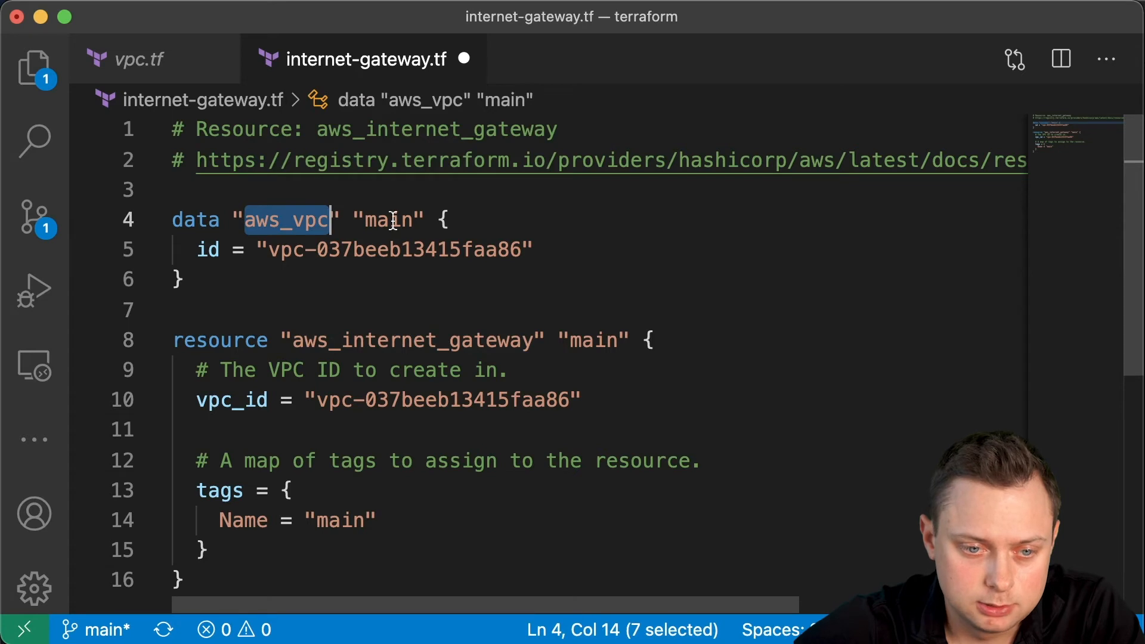
{"action": "double_click", "coordinate": [388, 219]}
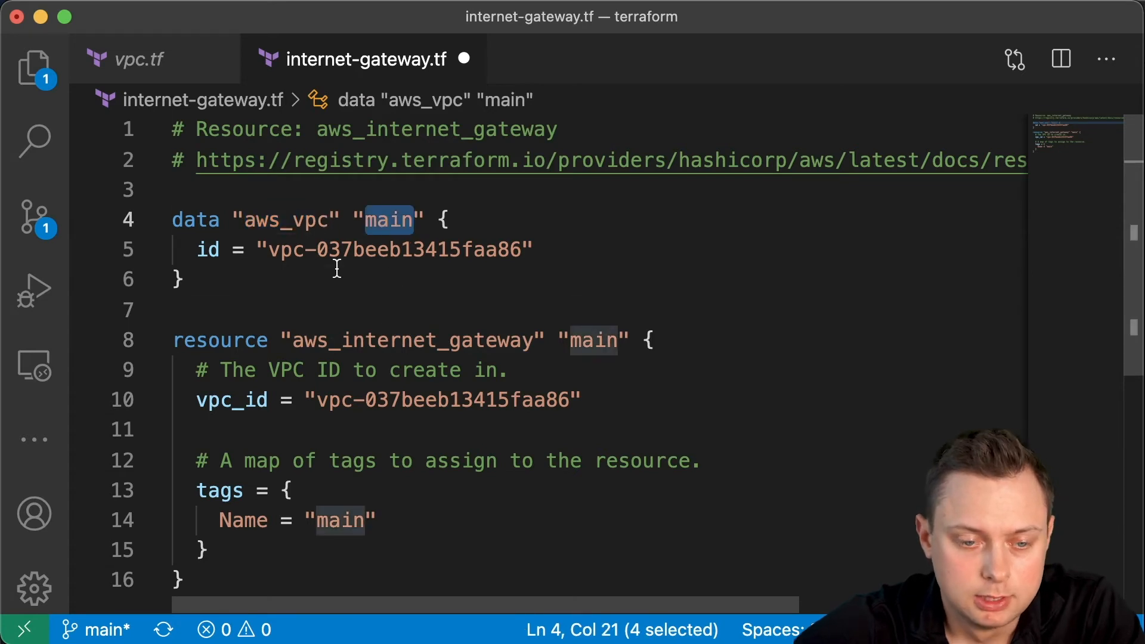
{"action": "left_click", "coordinate": [569, 400]}
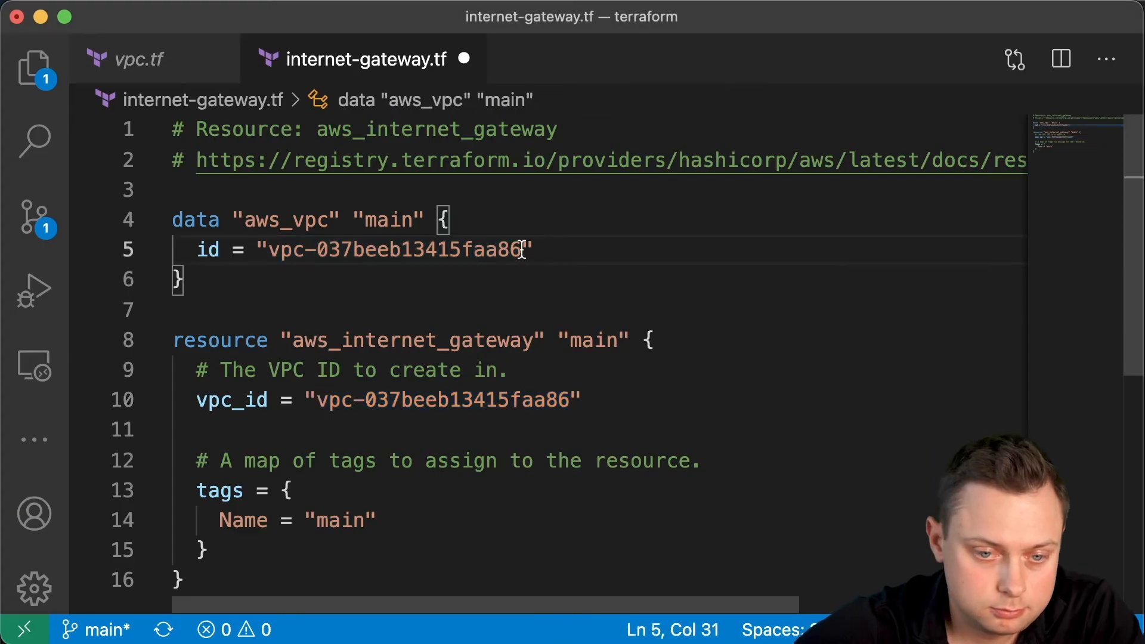
{"action": "left_click", "coordinate": [183, 280]}
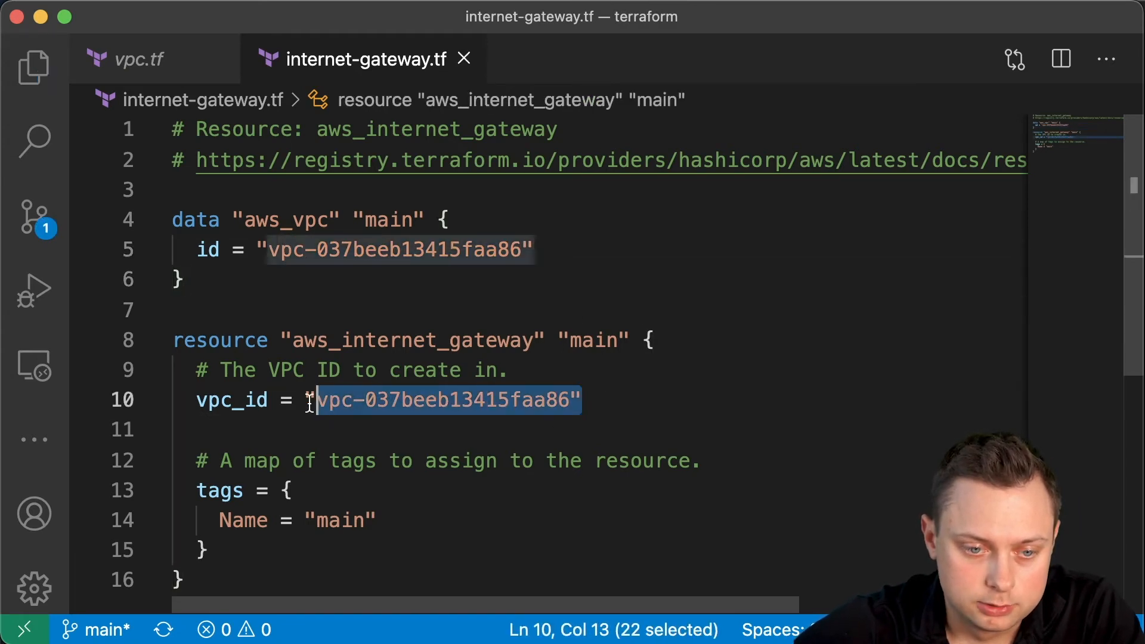
- Replace the hardcoded vpc_id string with data.aws_vpc.main.id and save the file
{"action": "type", "text": "data."}
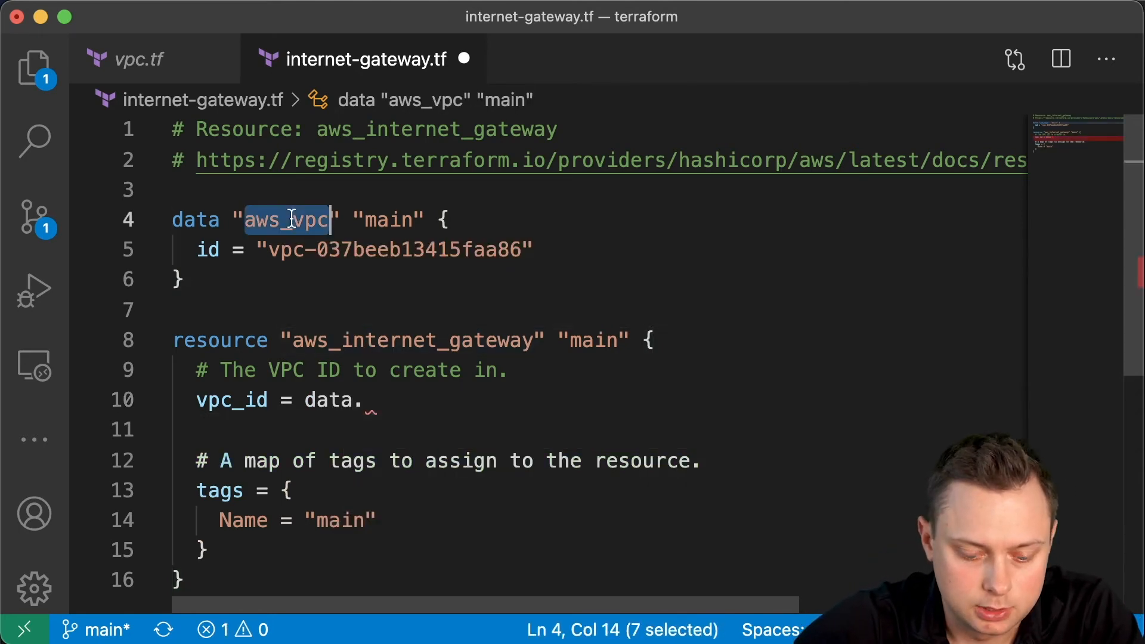
{"action": "type", "text": "aws_vpc"}
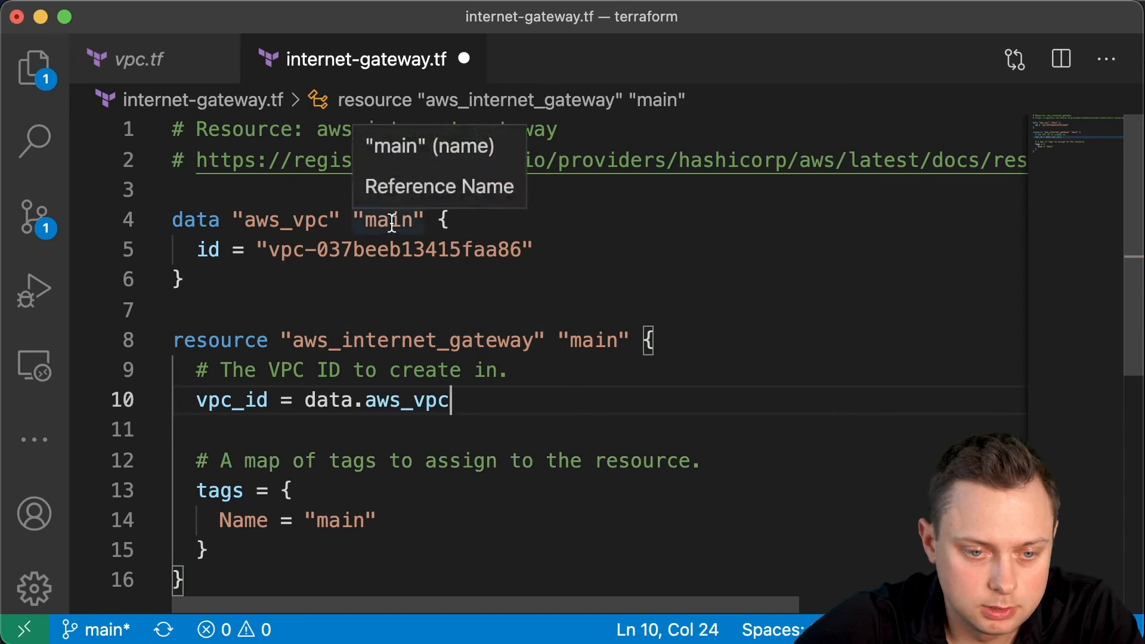
{"action": "type", "text": ".main"}
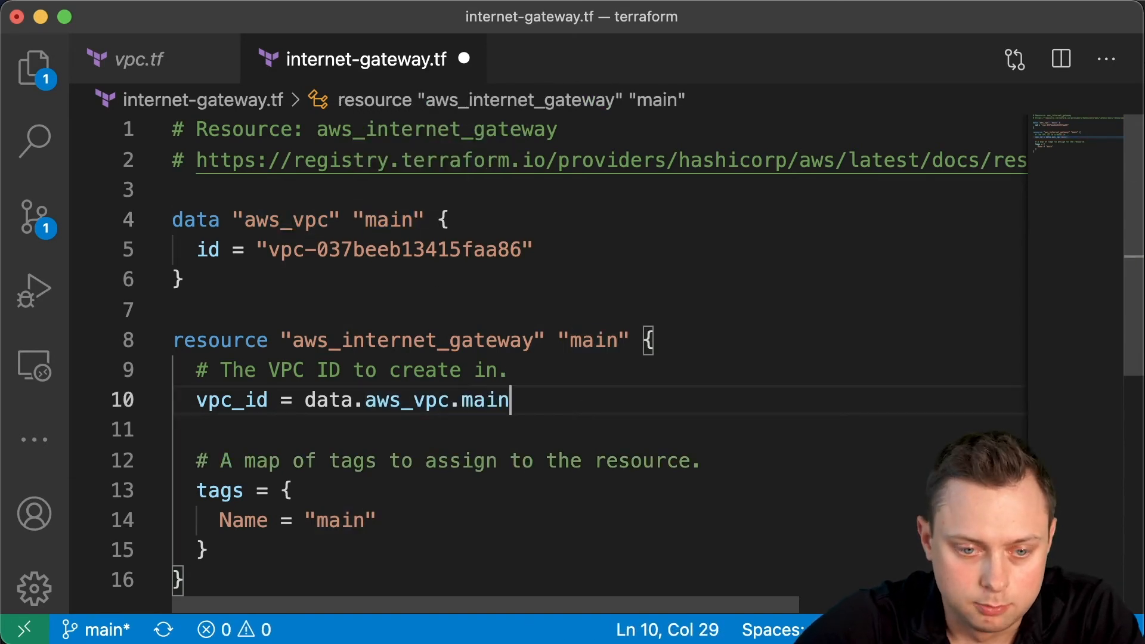
{"action": "type", "text": ".id"}
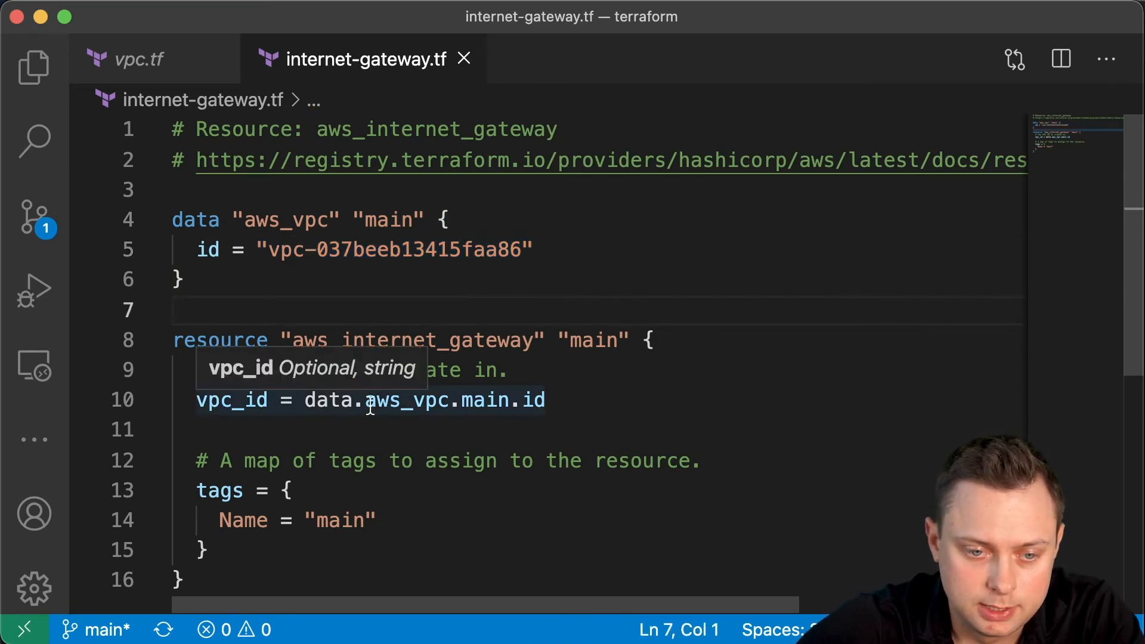
{"action": "double_click", "coordinate": [489, 400]}
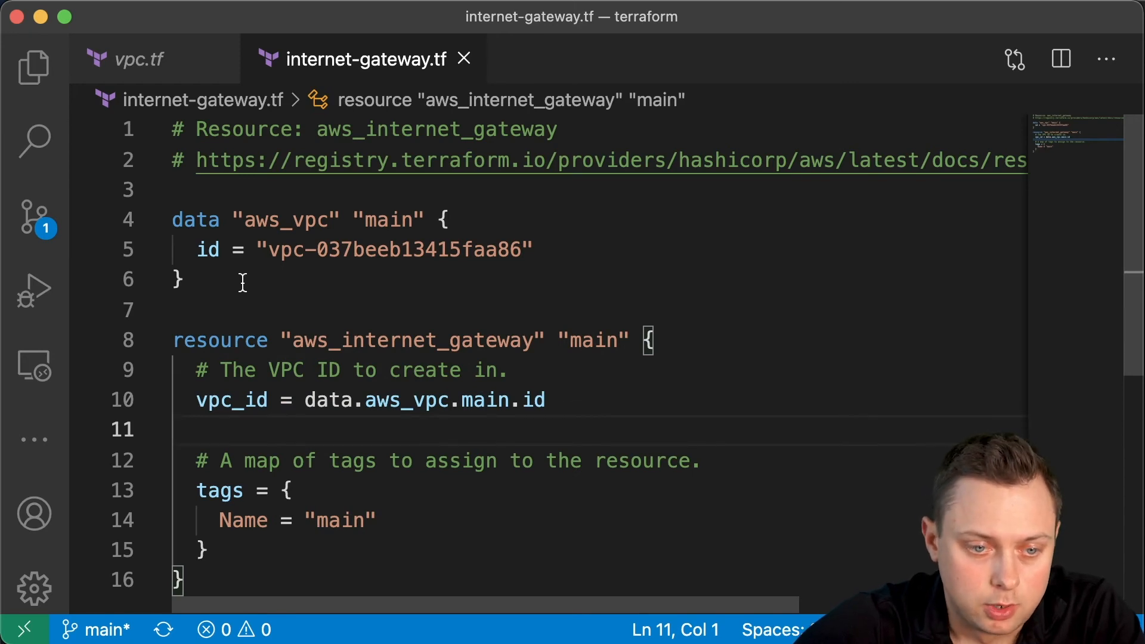
- Delete the data block, check vpc.tf's resource name, and set vpc_id to aws_vpc.main.id
{"action": "left_click_drag", "start_coordinate": [172, 190], "coordinate": [186, 280]}
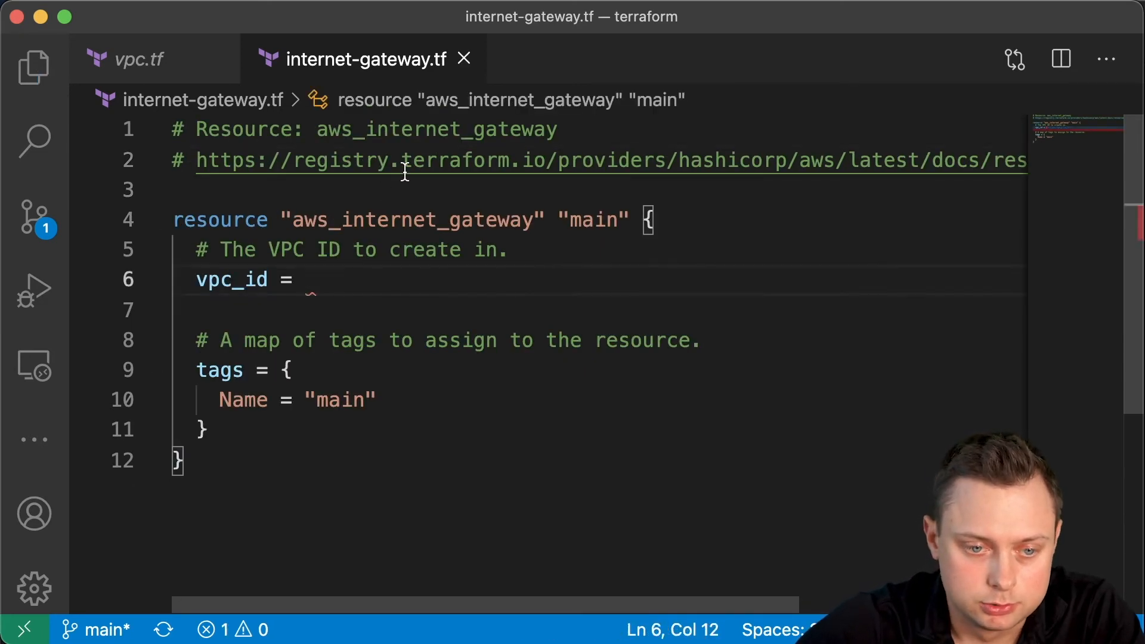
{"action": "left_click", "coordinate": [33, 67]}
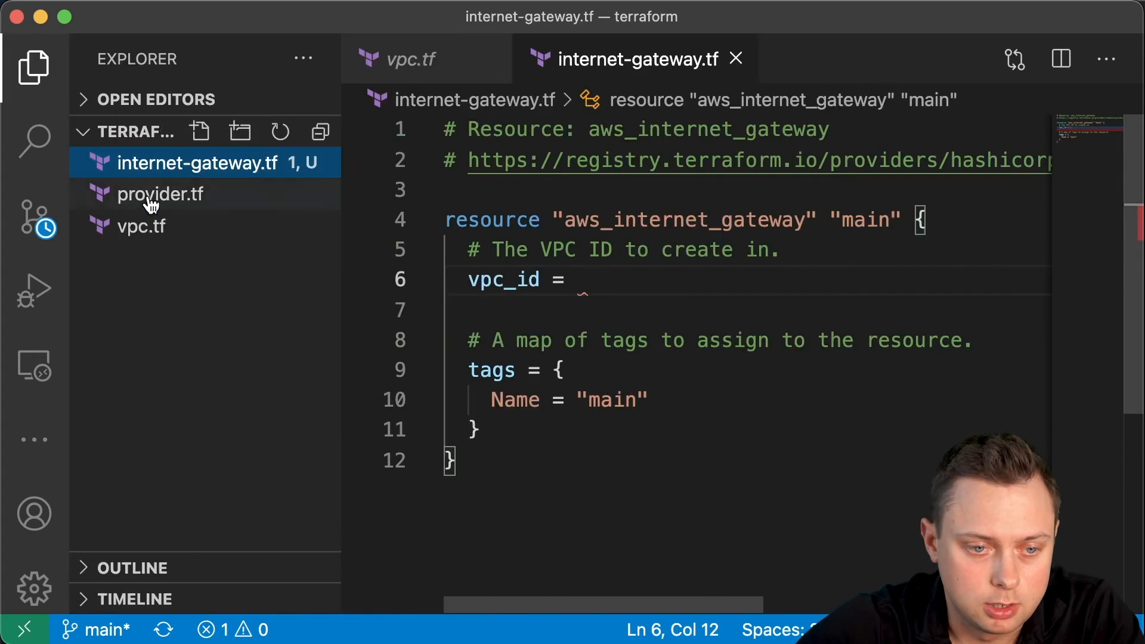
{"action": "left_click", "coordinate": [413, 59]}
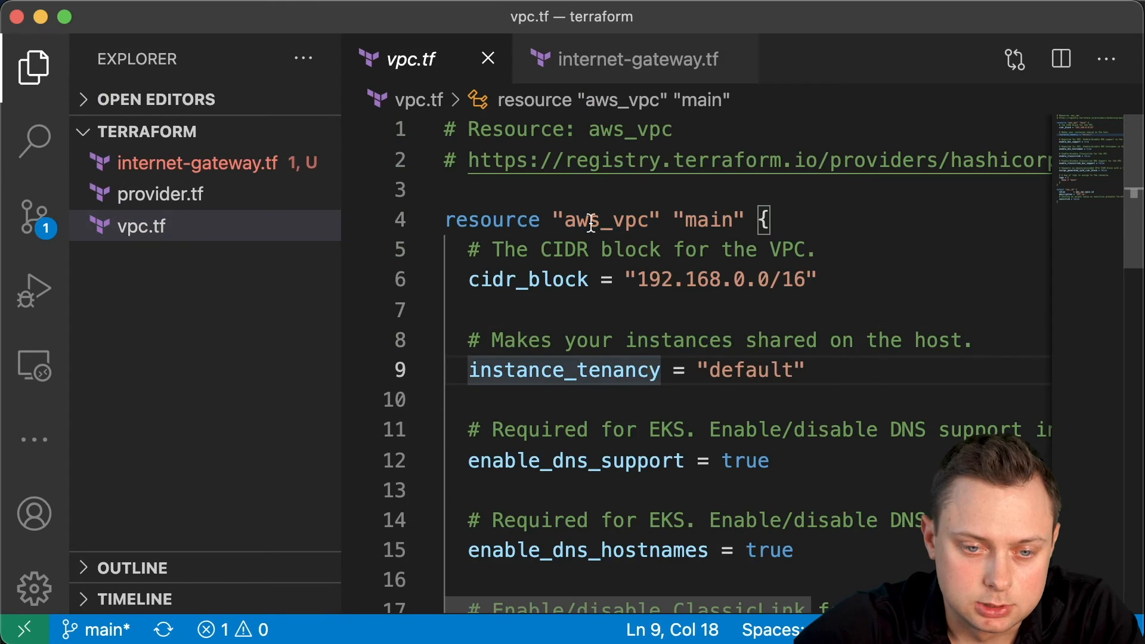
{"action": "double_click", "coordinate": [606, 220]}
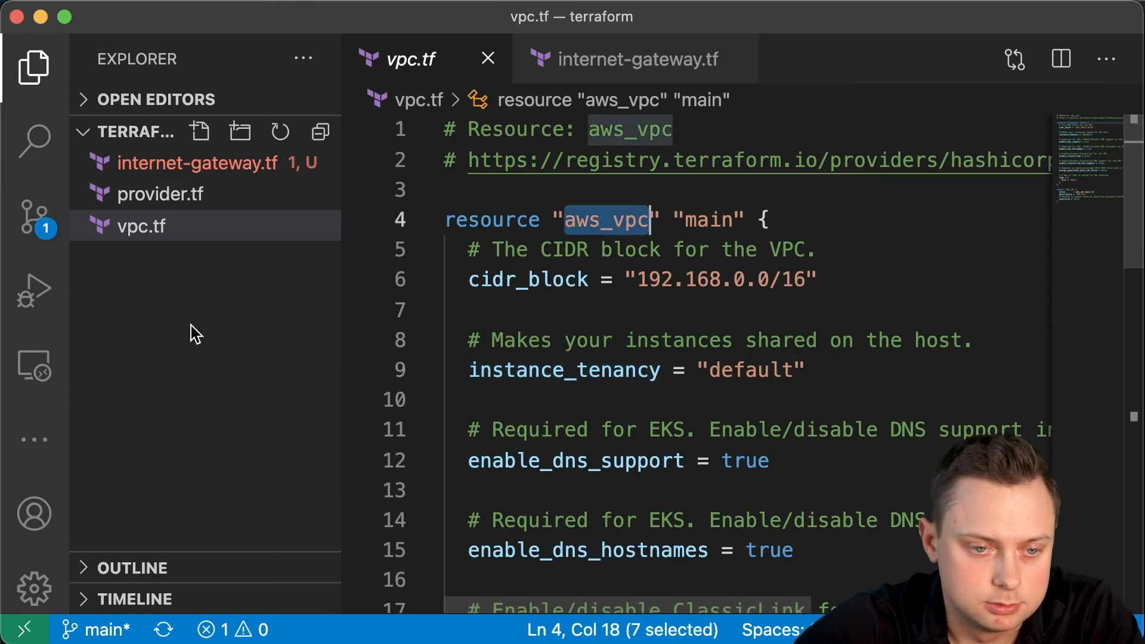
{"action": "left_click", "coordinate": [634, 58]}
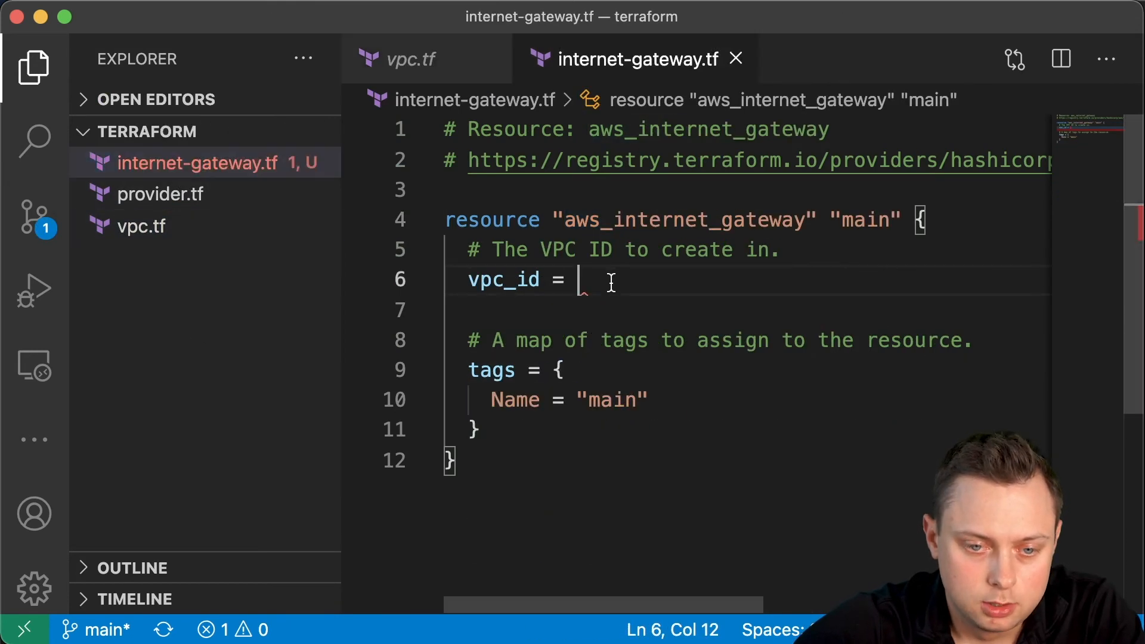
{"action": "type", "text": "aws_vpc"}
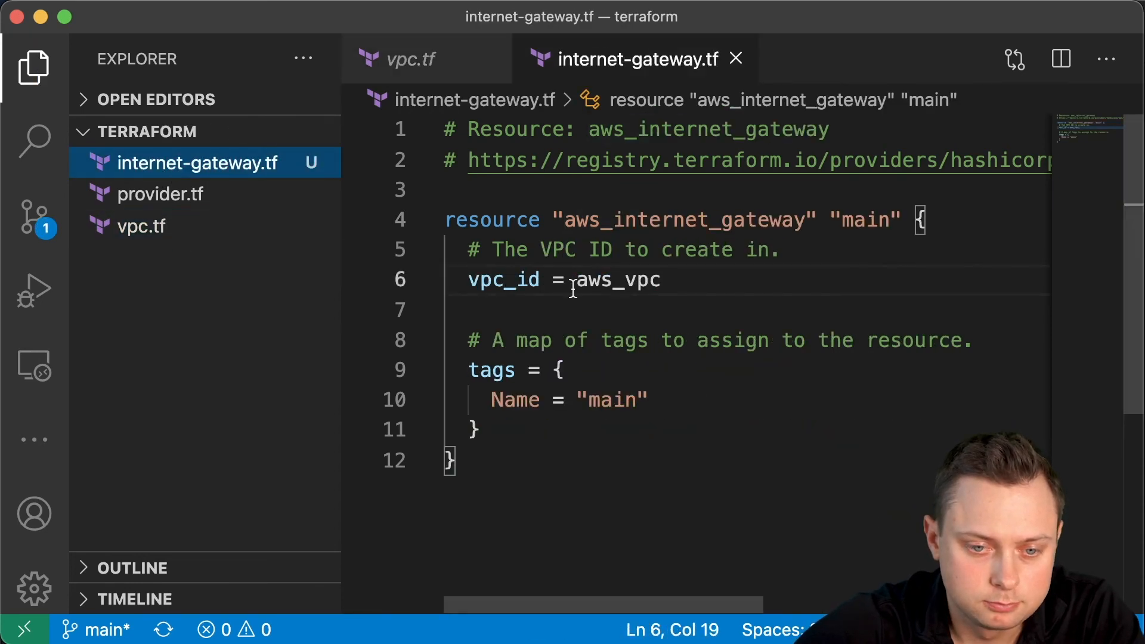
{"action": "type", "text": ".main"}
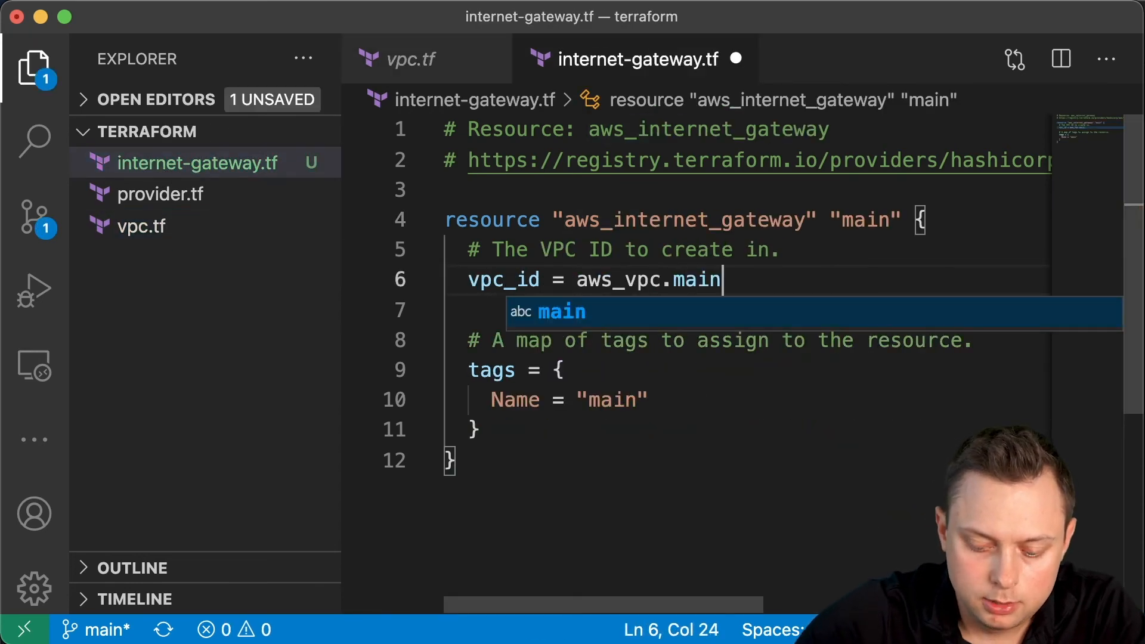
{"action": "type", "text": ".id"}
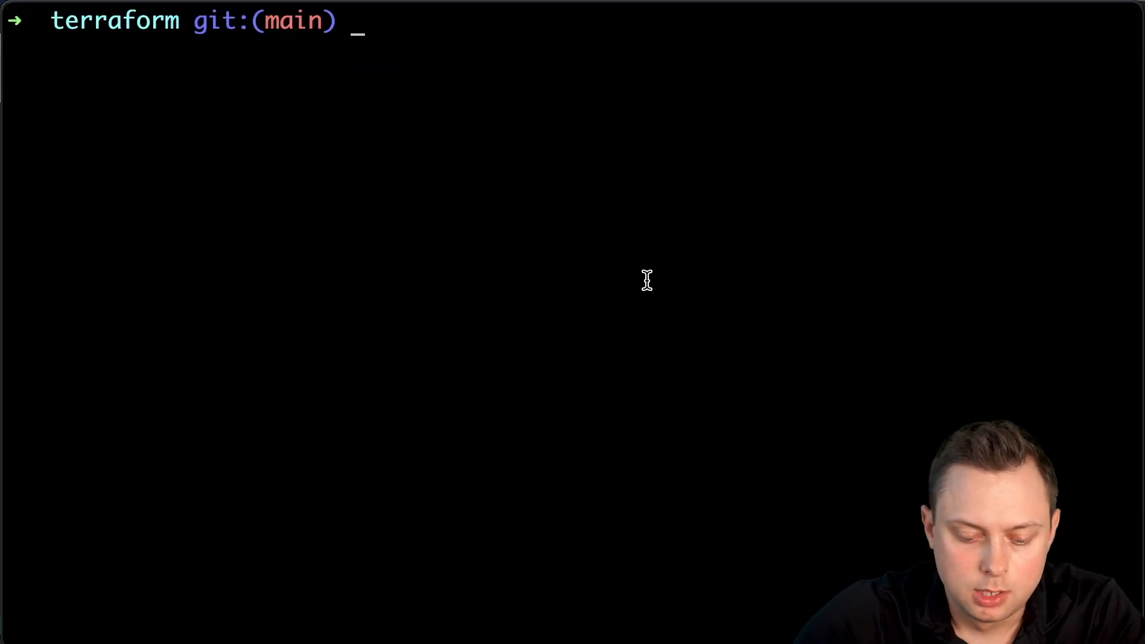
- Run terraform fmt and terraform plan, showing one internet gateway to add
{"action": "type", "text": "terraform apply"}
{"action": "type", "text": "terraform fm"}
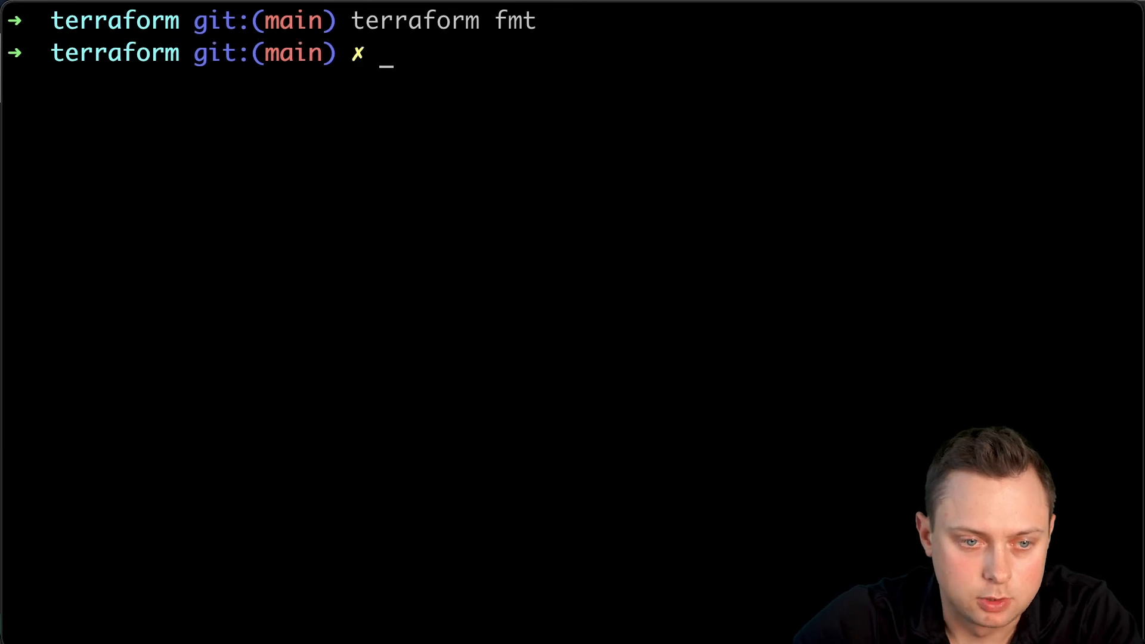
{"action": "type", "text": "terraform plan"}
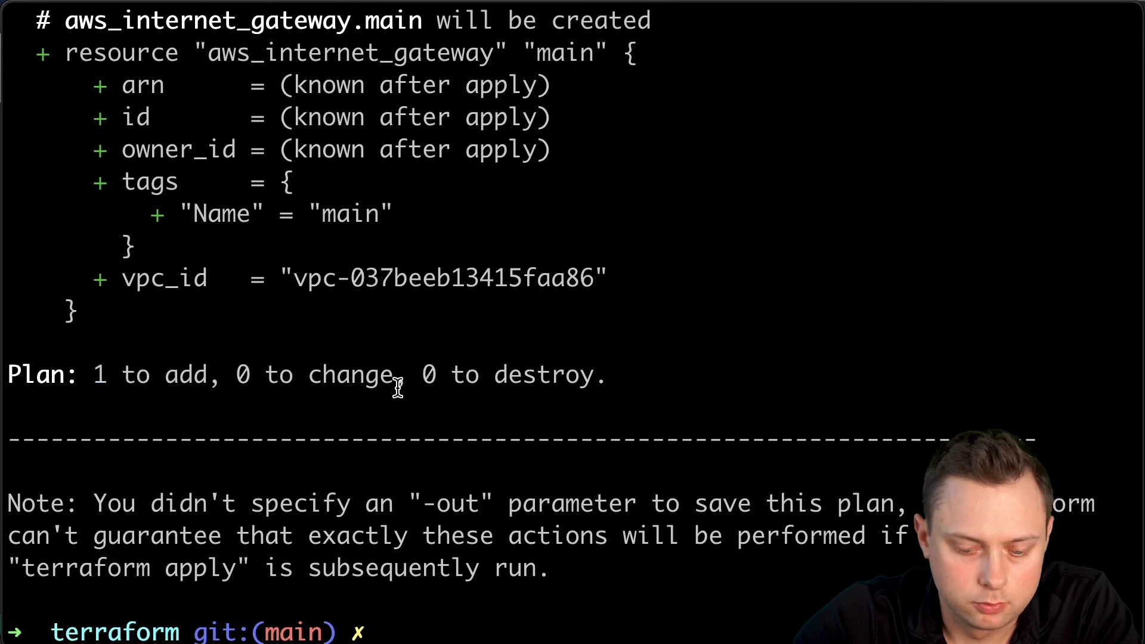
{"action": "type", "text": "terraform plan"}
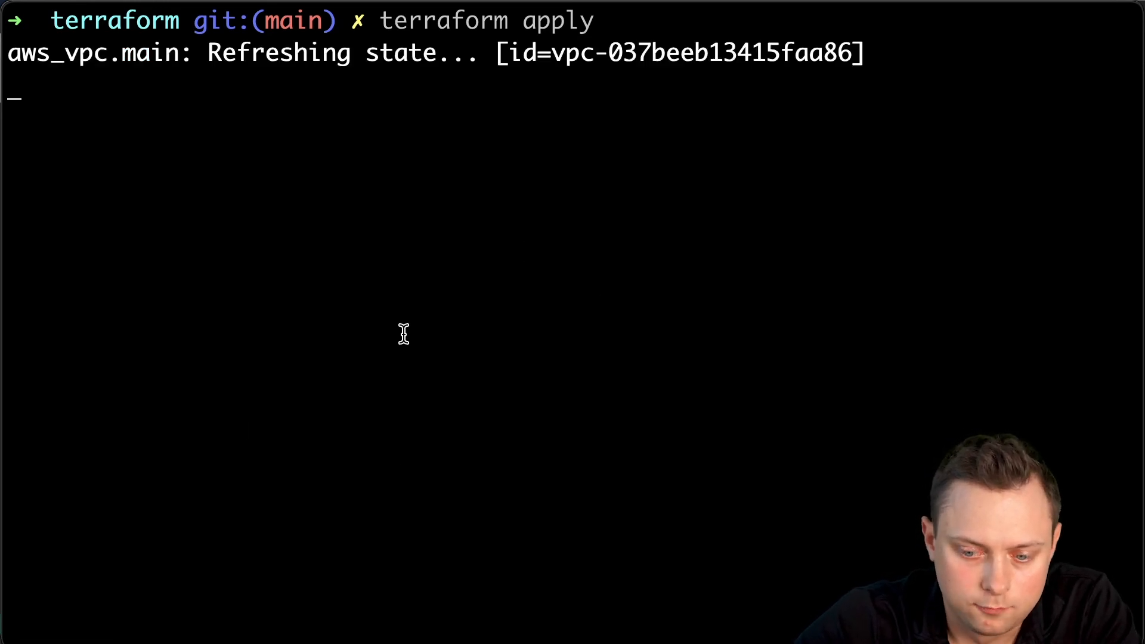
{"action": "mouse_move", "coordinate": [627, 293]}
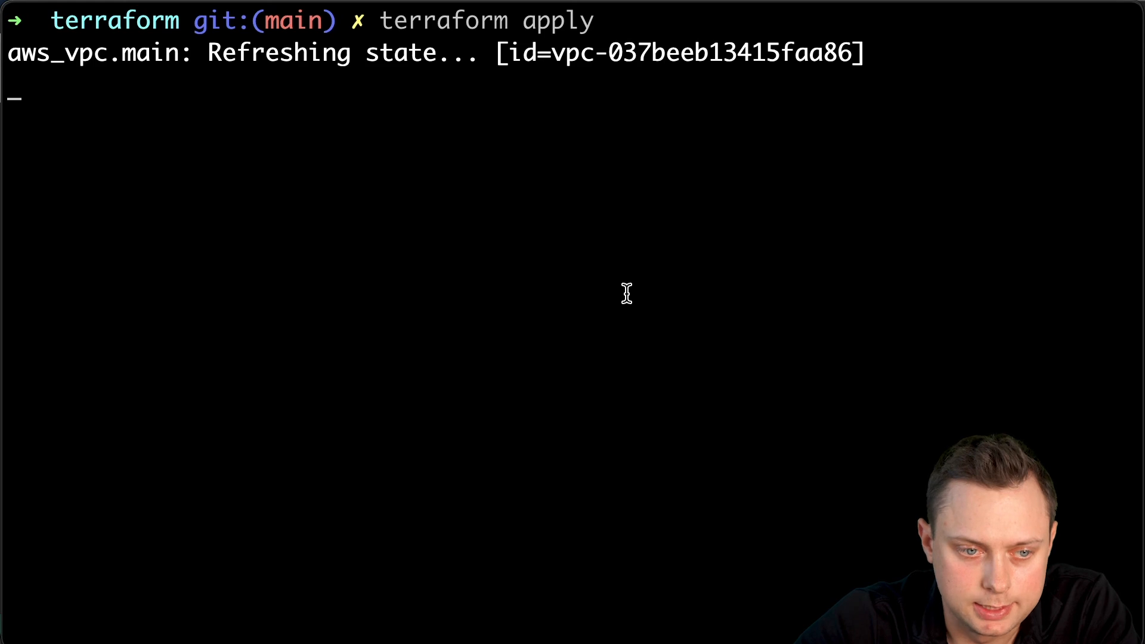
- Approve terraform apply with 'yes' to start creating aws_internet_gateway.main
{"action": "type", "text": "yes"}
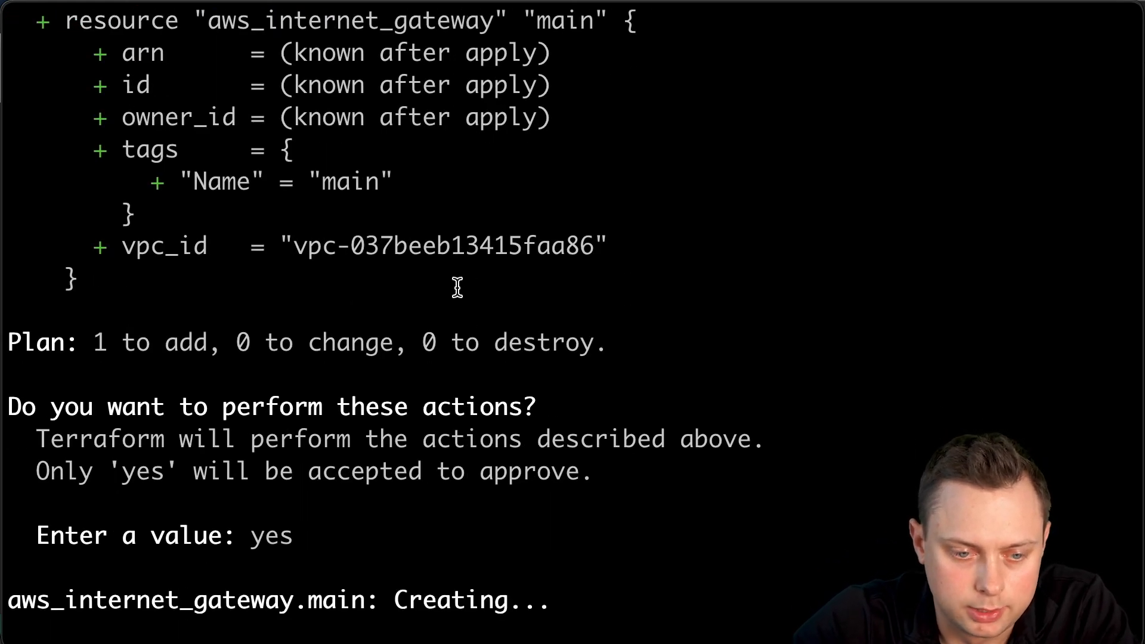
{"action": "mouse_move", "coordinate": [566, 523]}
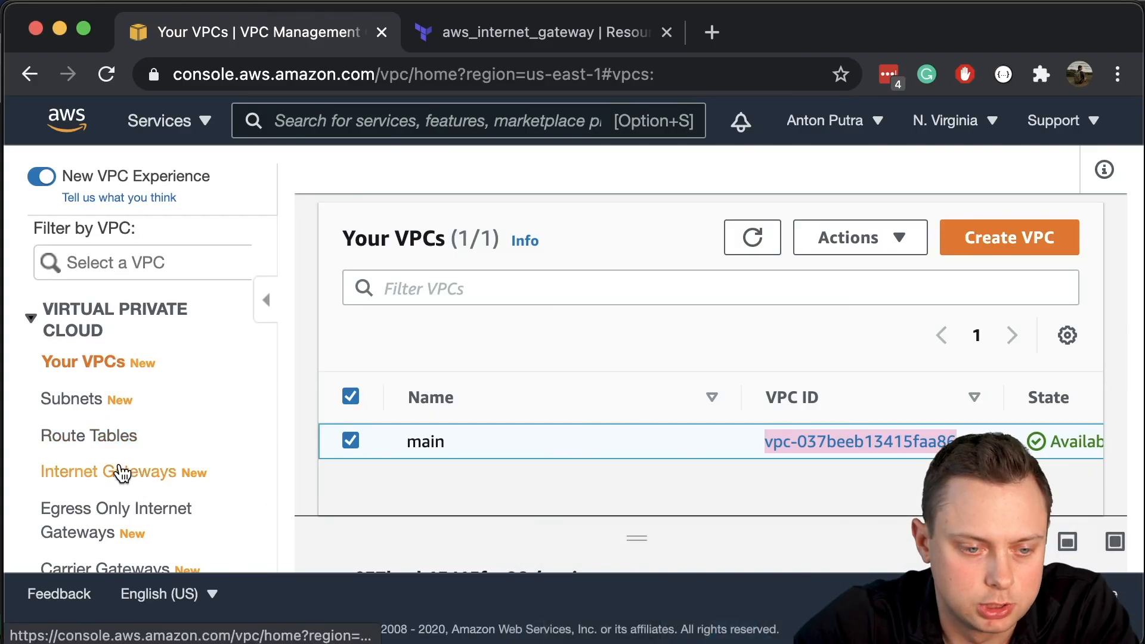
- Show the Internet Gateways list with gateway main (igw-038524eda0295669f)
{"action": "left_click", "coordinate": [110, 471]}
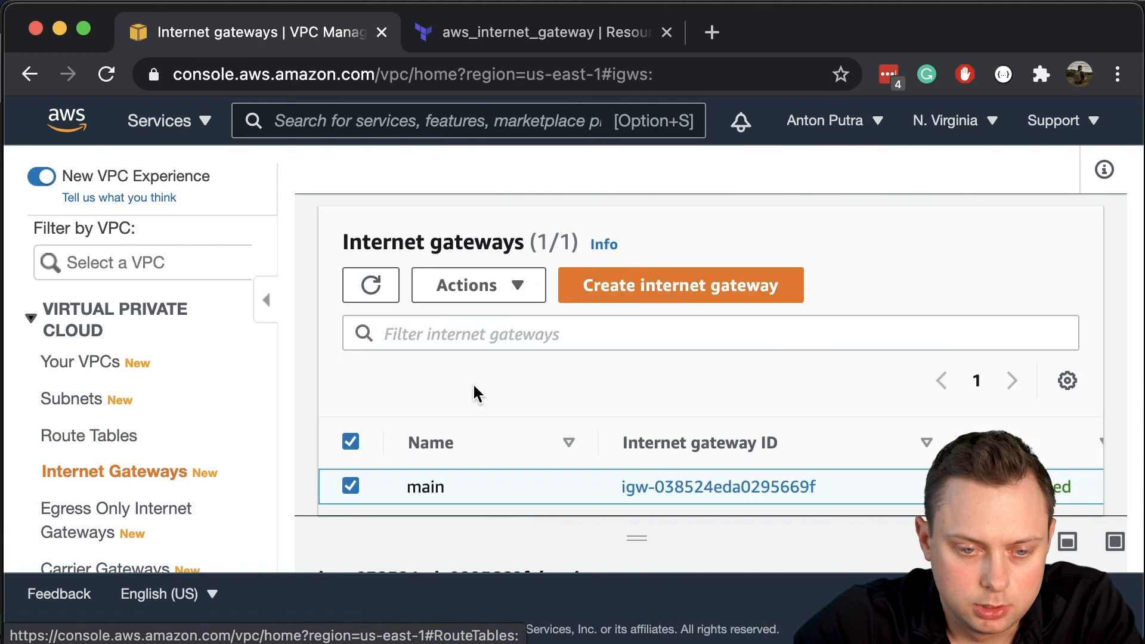